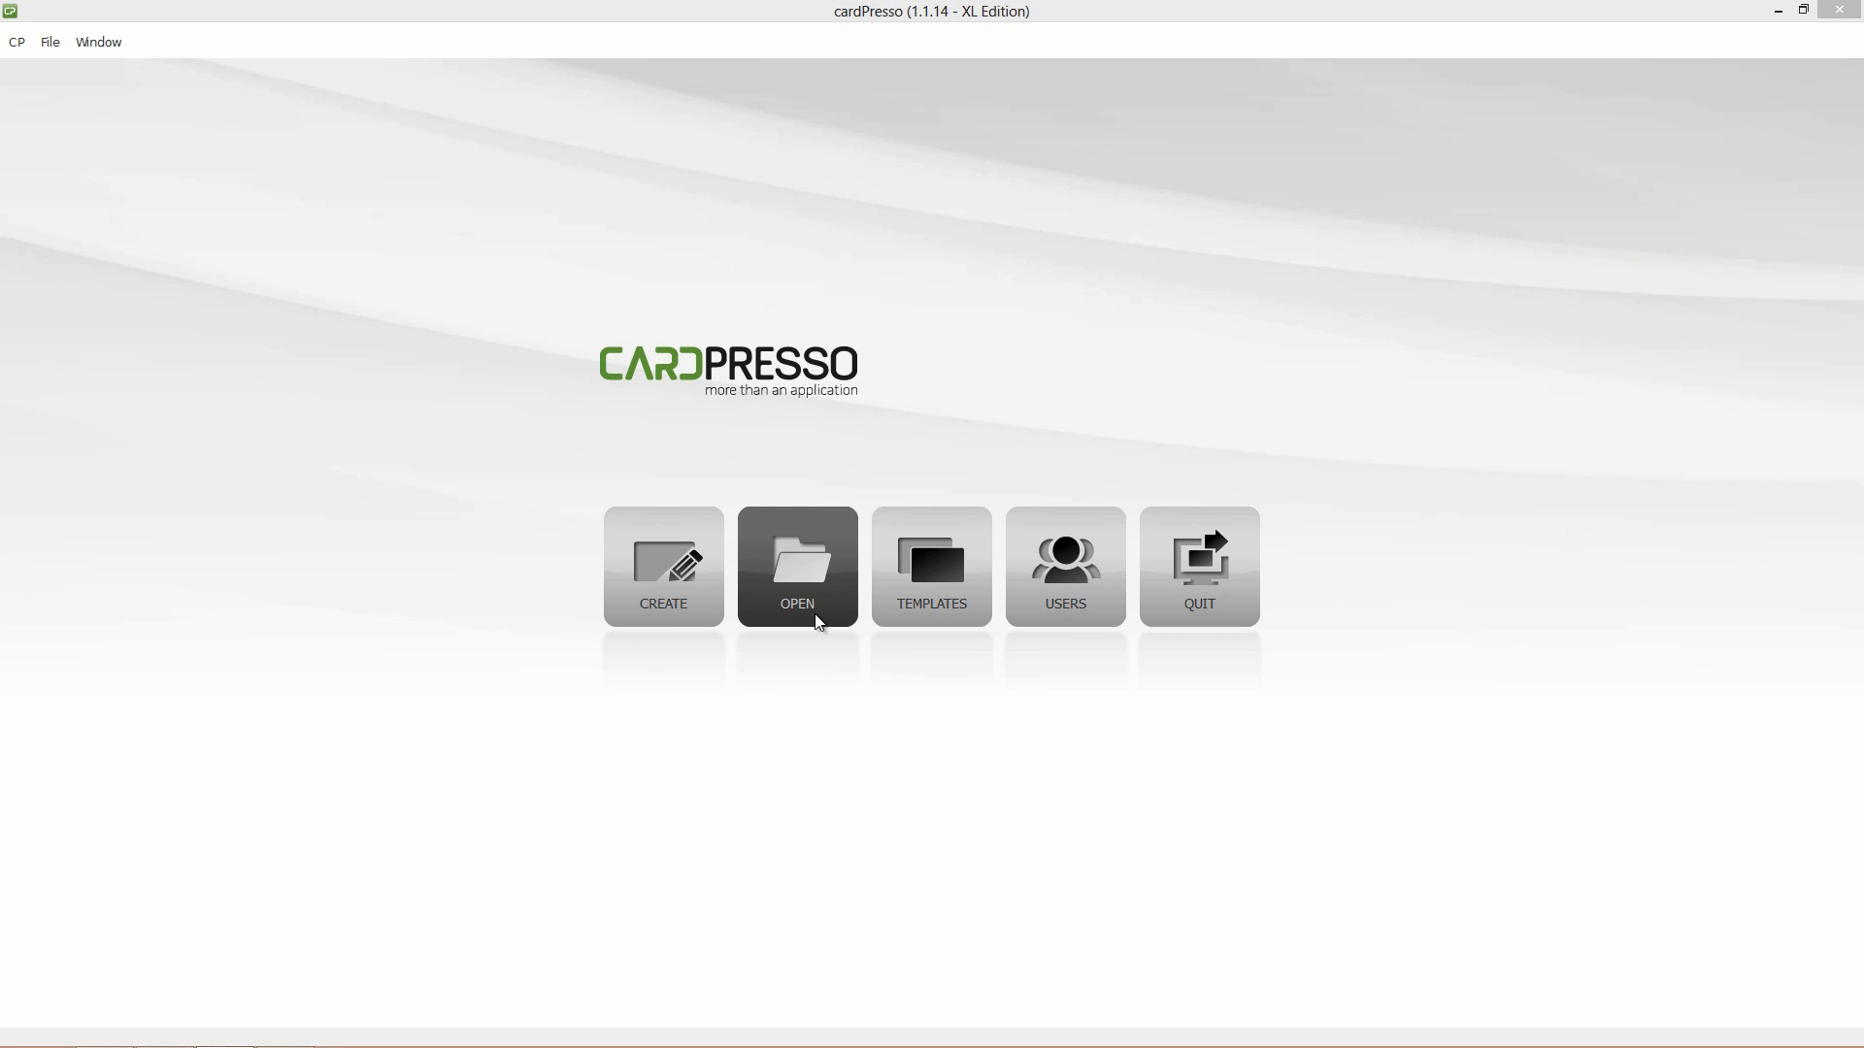
Step: Open the cardPresso Business Card DB card from My Cards
{"action": "left_click", "coordinate": [796, 567]}
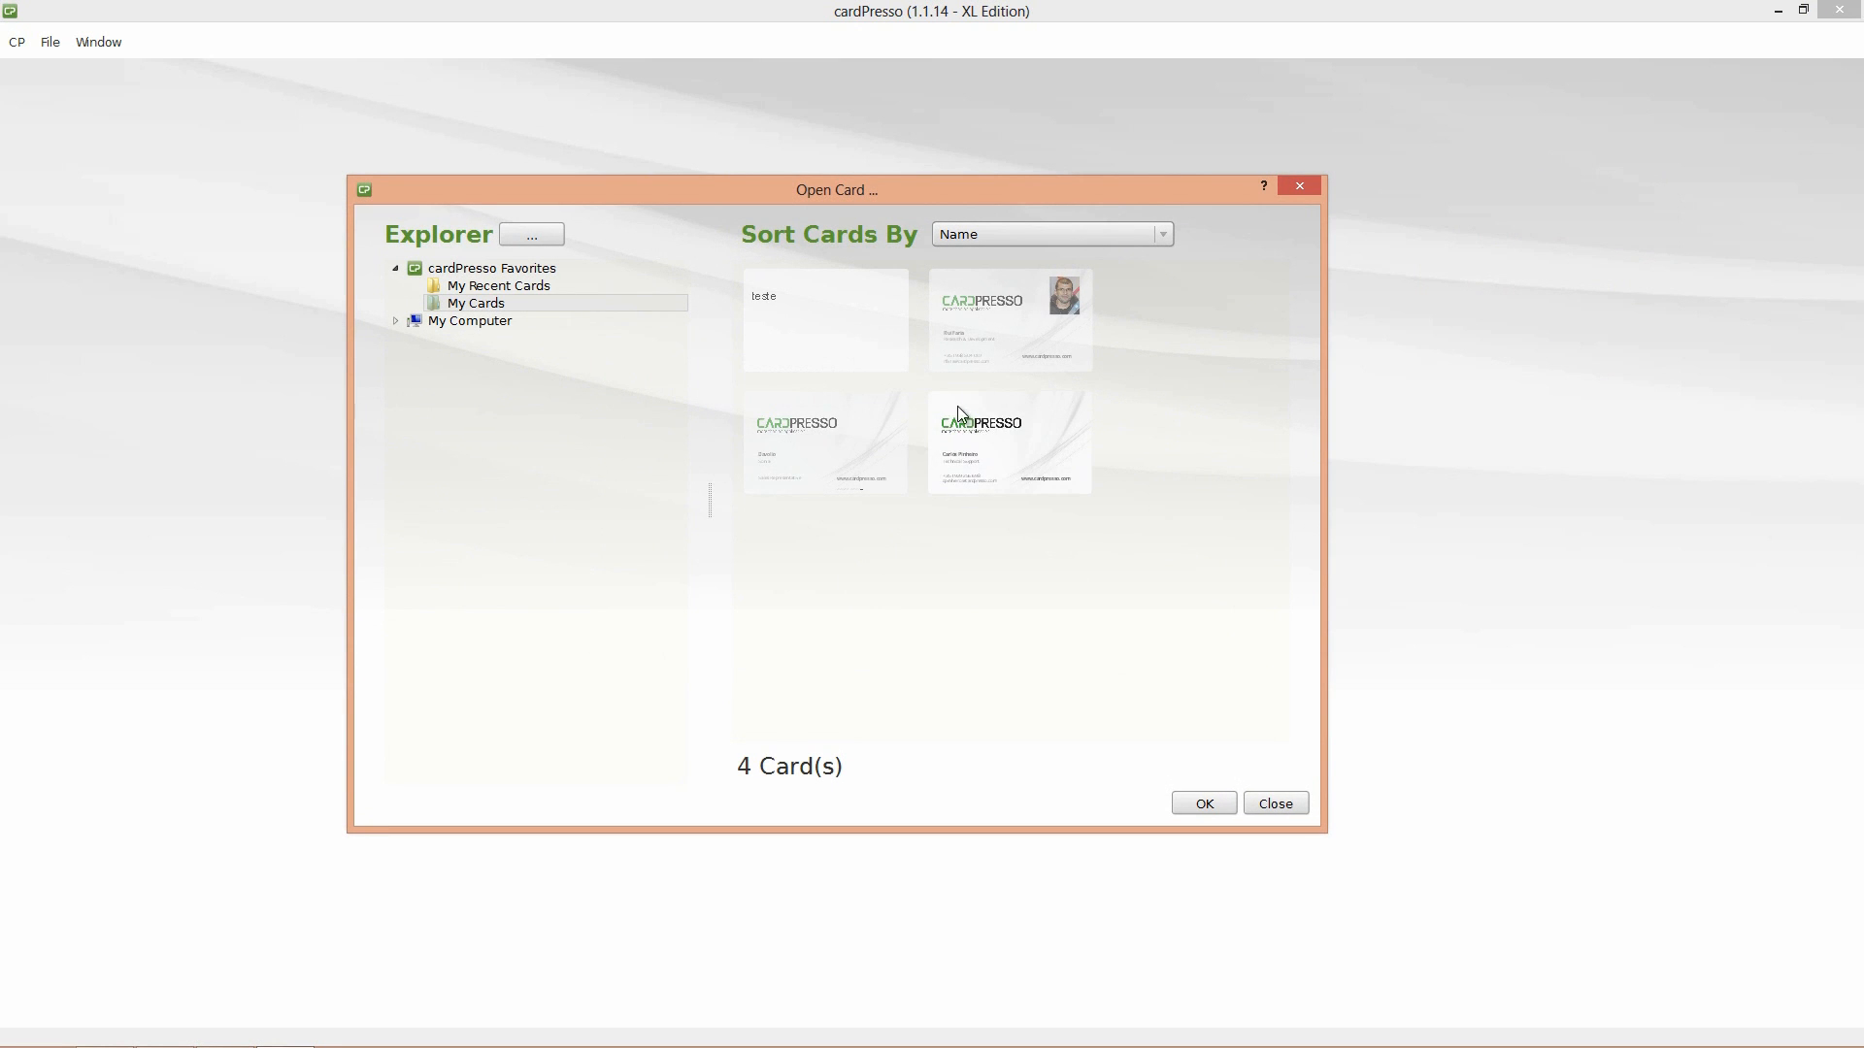
{"action": "left_click", "coordinate": [1007, 318]}
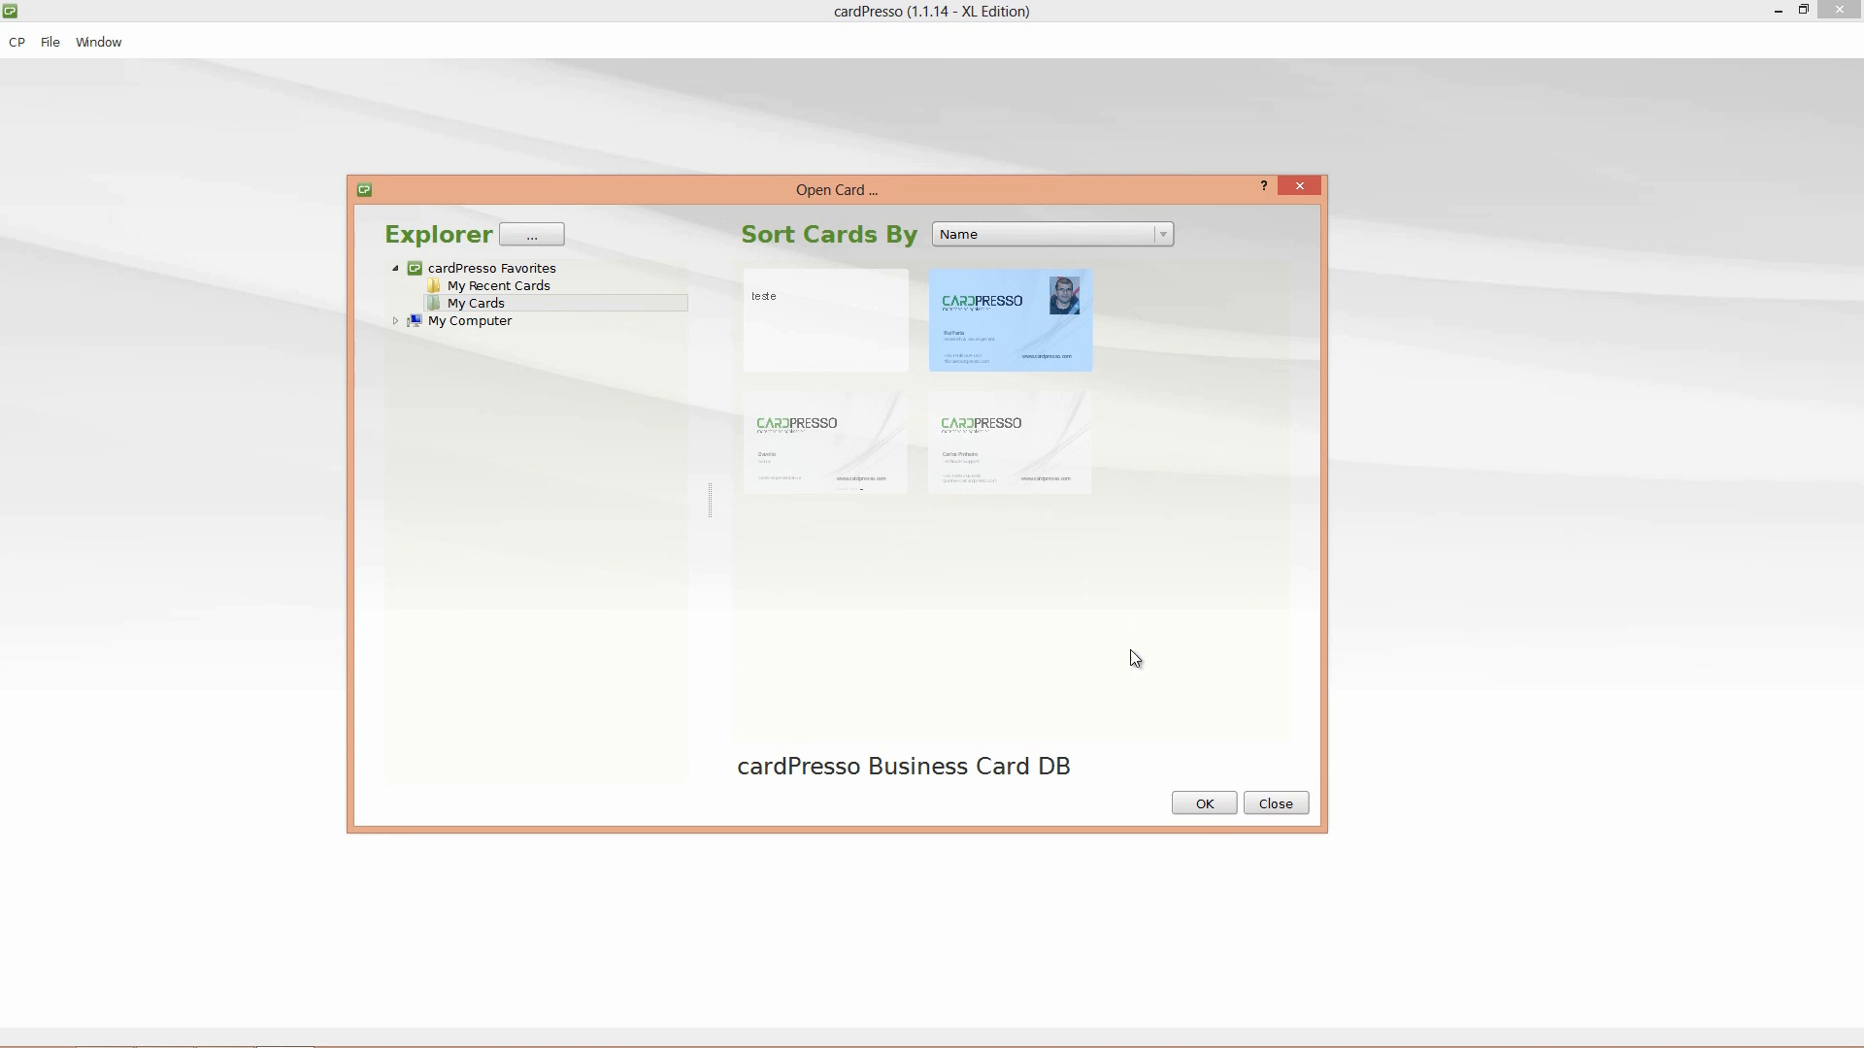
{"action": "left_click", "coordinate": [1202, 803]}
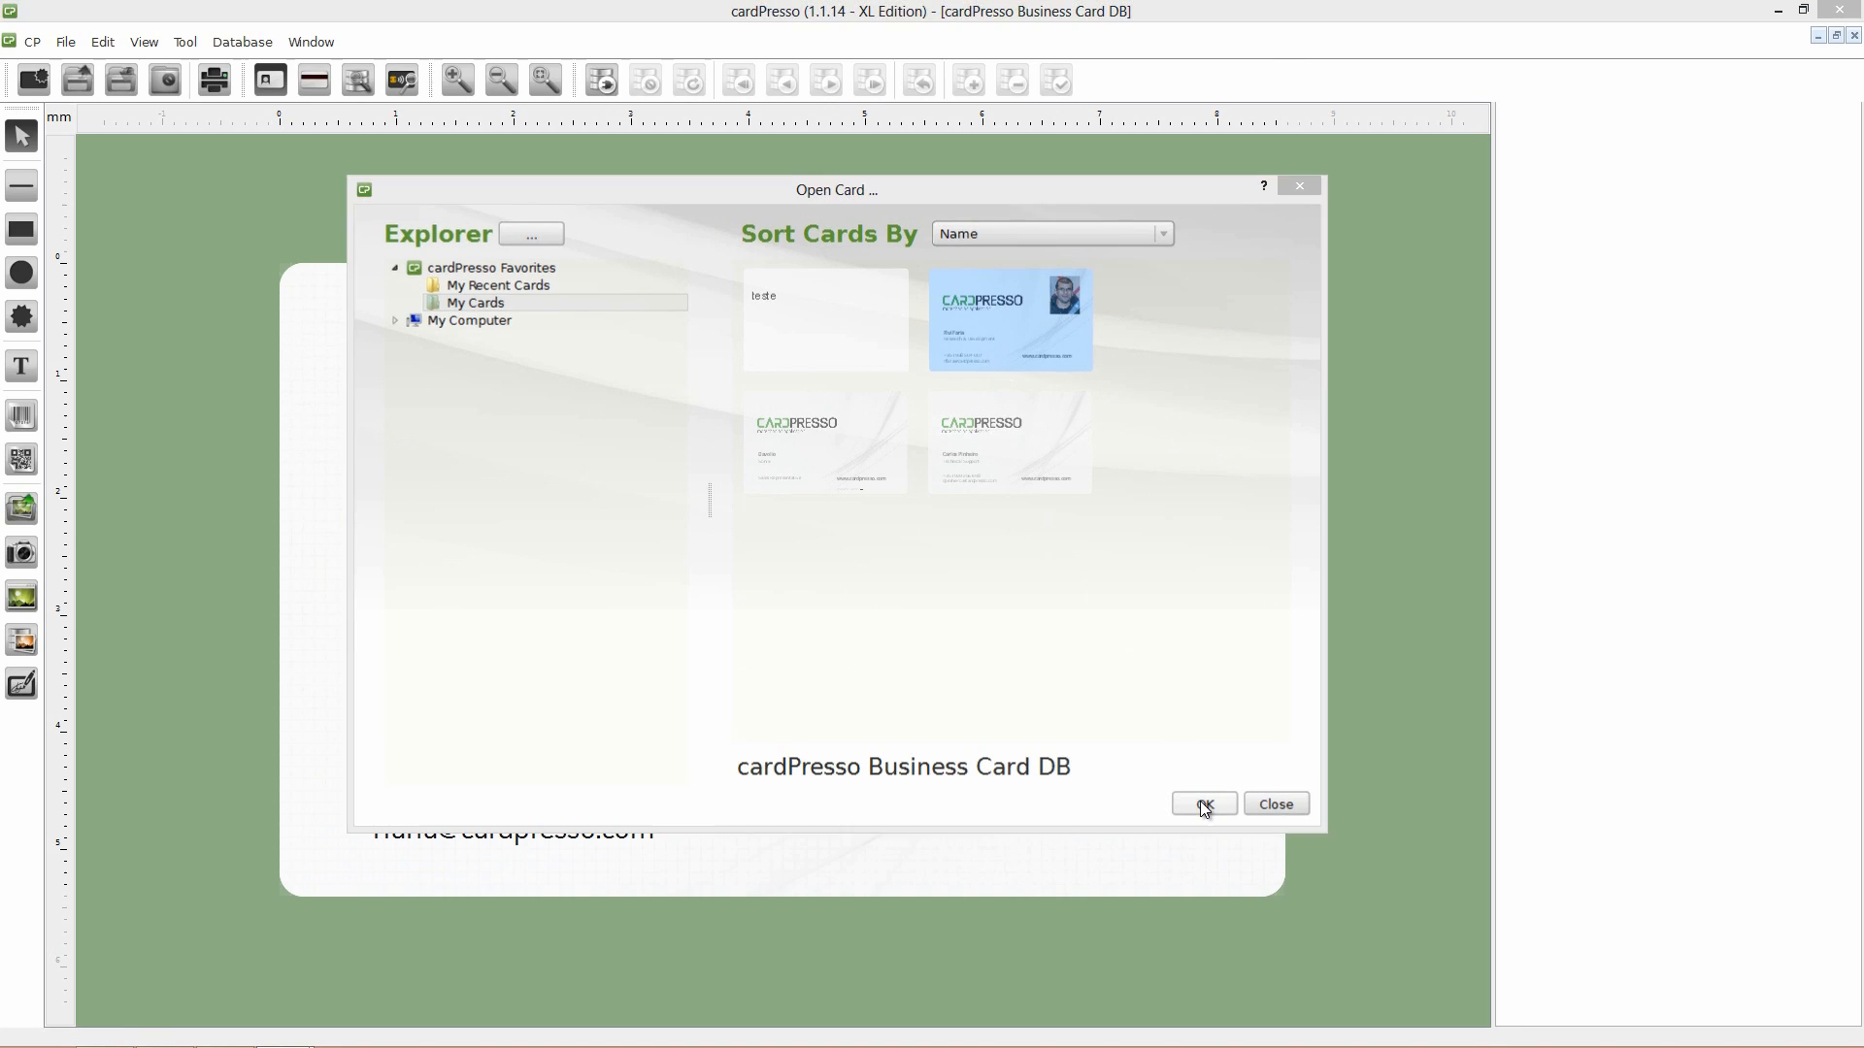
Step: Add an empty text object below the website address and set its ID to UID
{"action": "left_click", "coordinate": [1202, 804]}
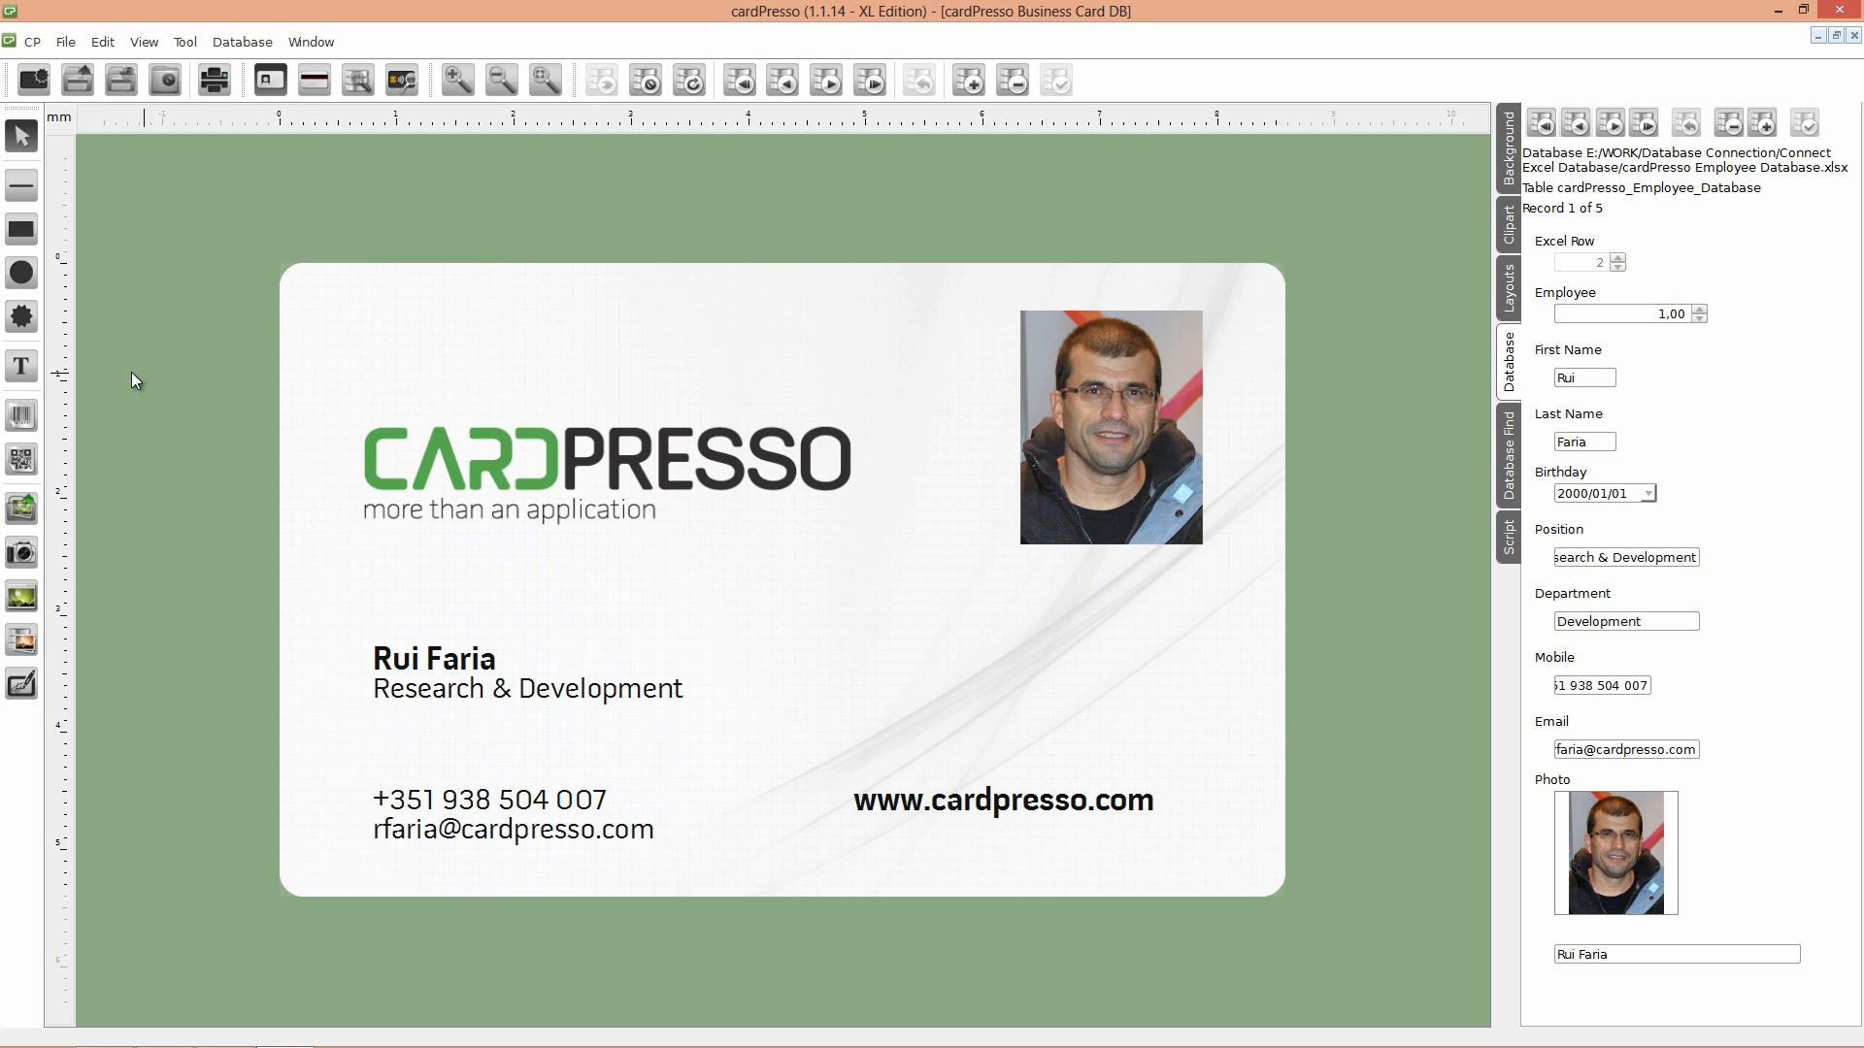
{"action": "left_click", "coordinate": [20, 367]}
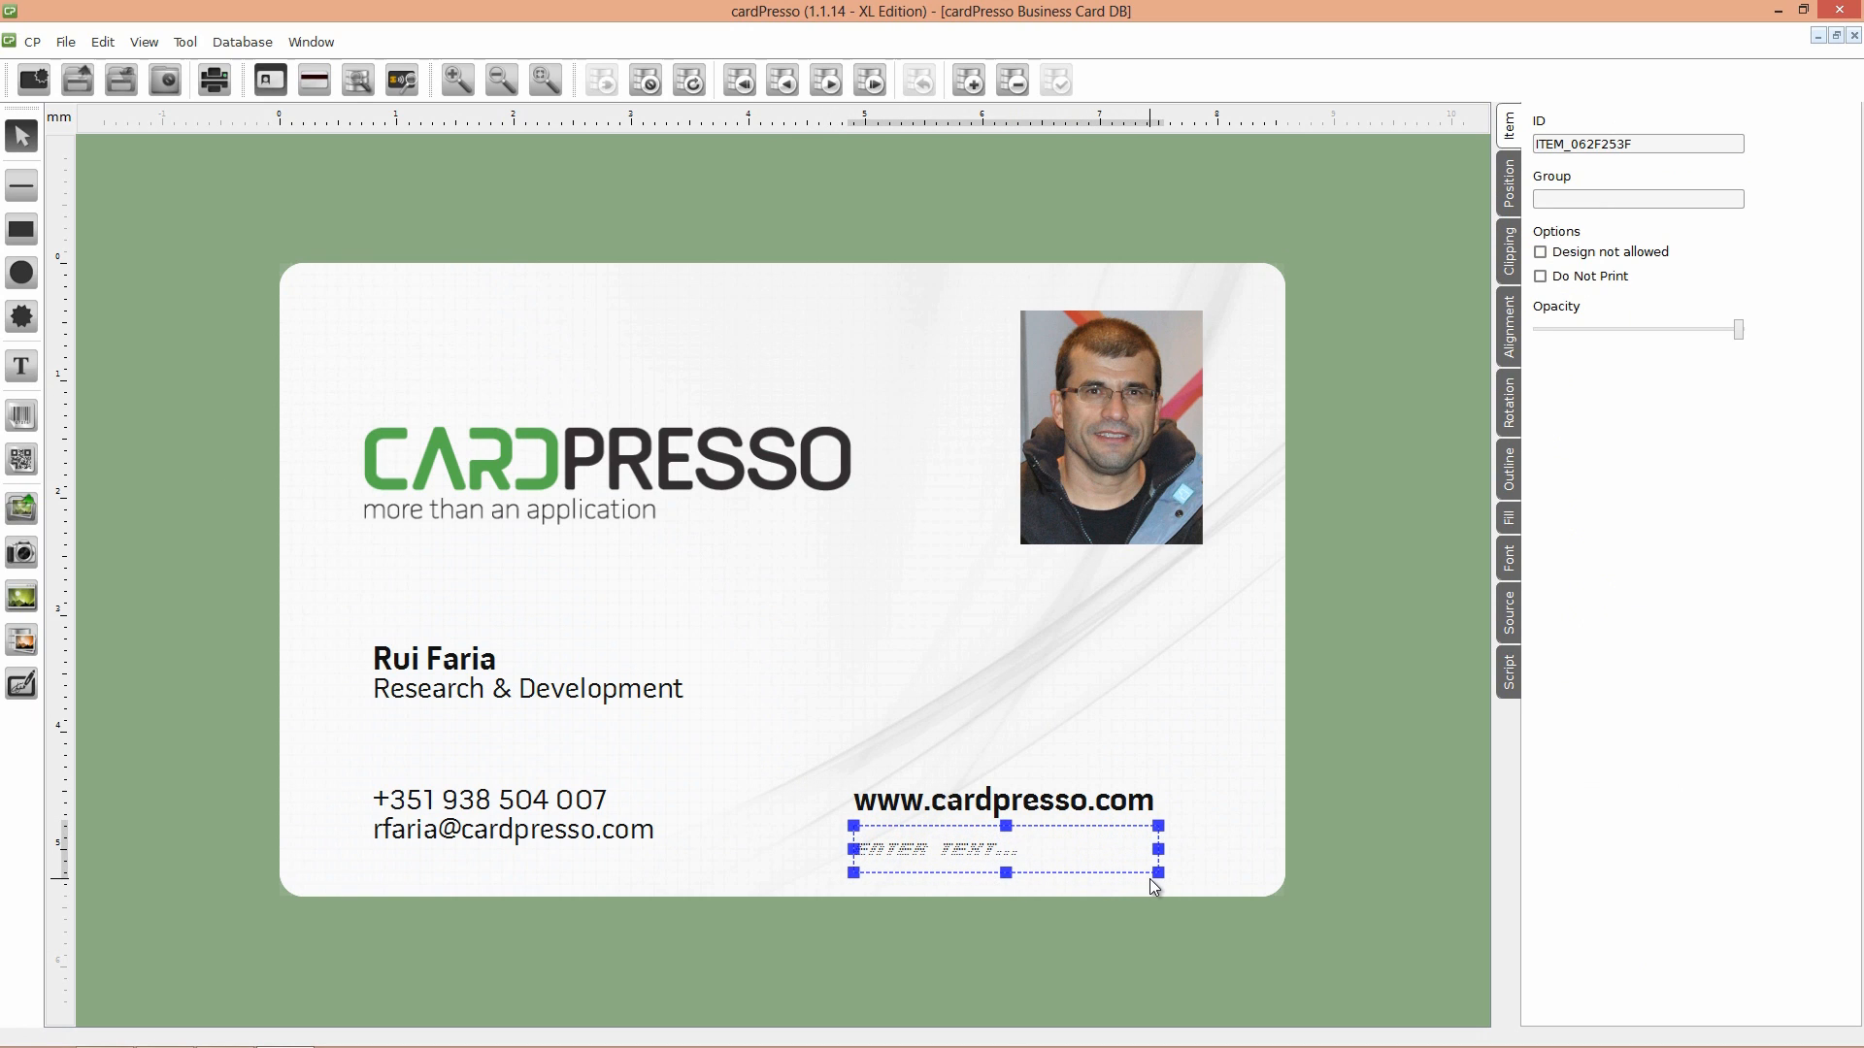
{"action": "mouse_move", "coordinate": [1639, 167]}
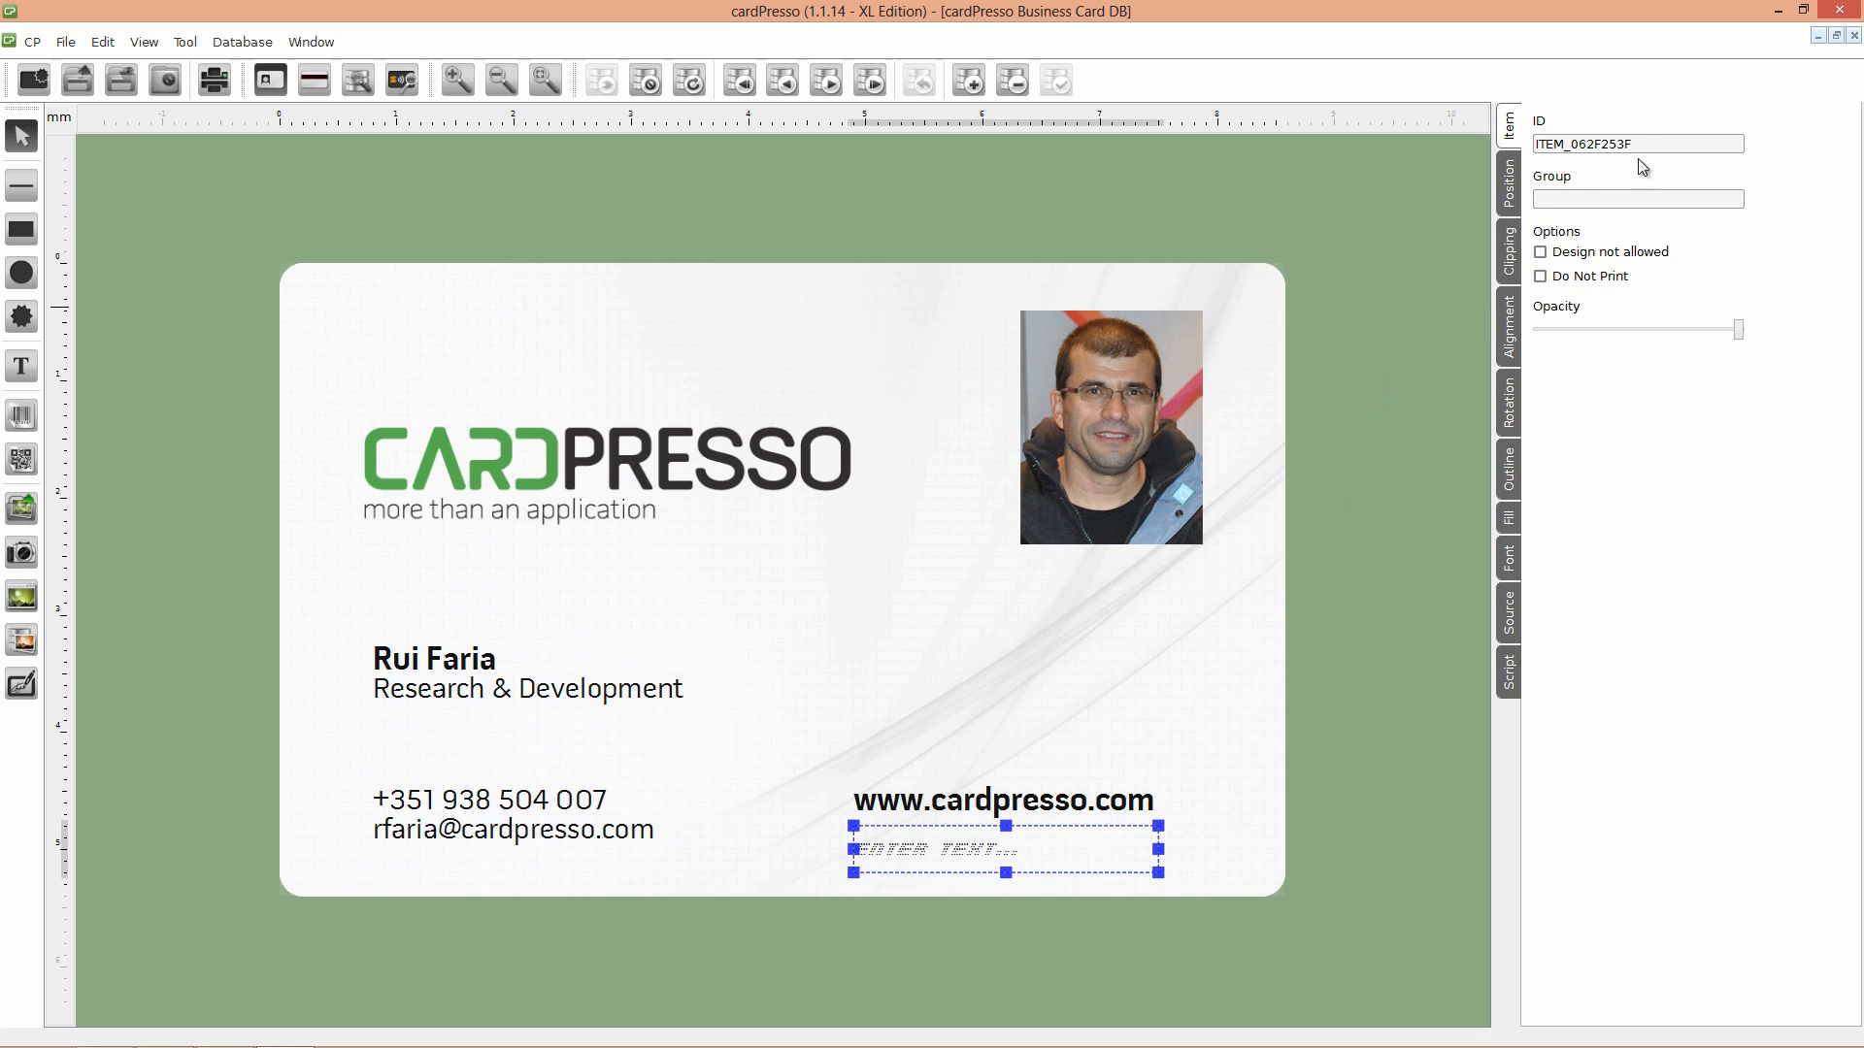
{"action": "triple_click", "coordinate": [1638, 144]}
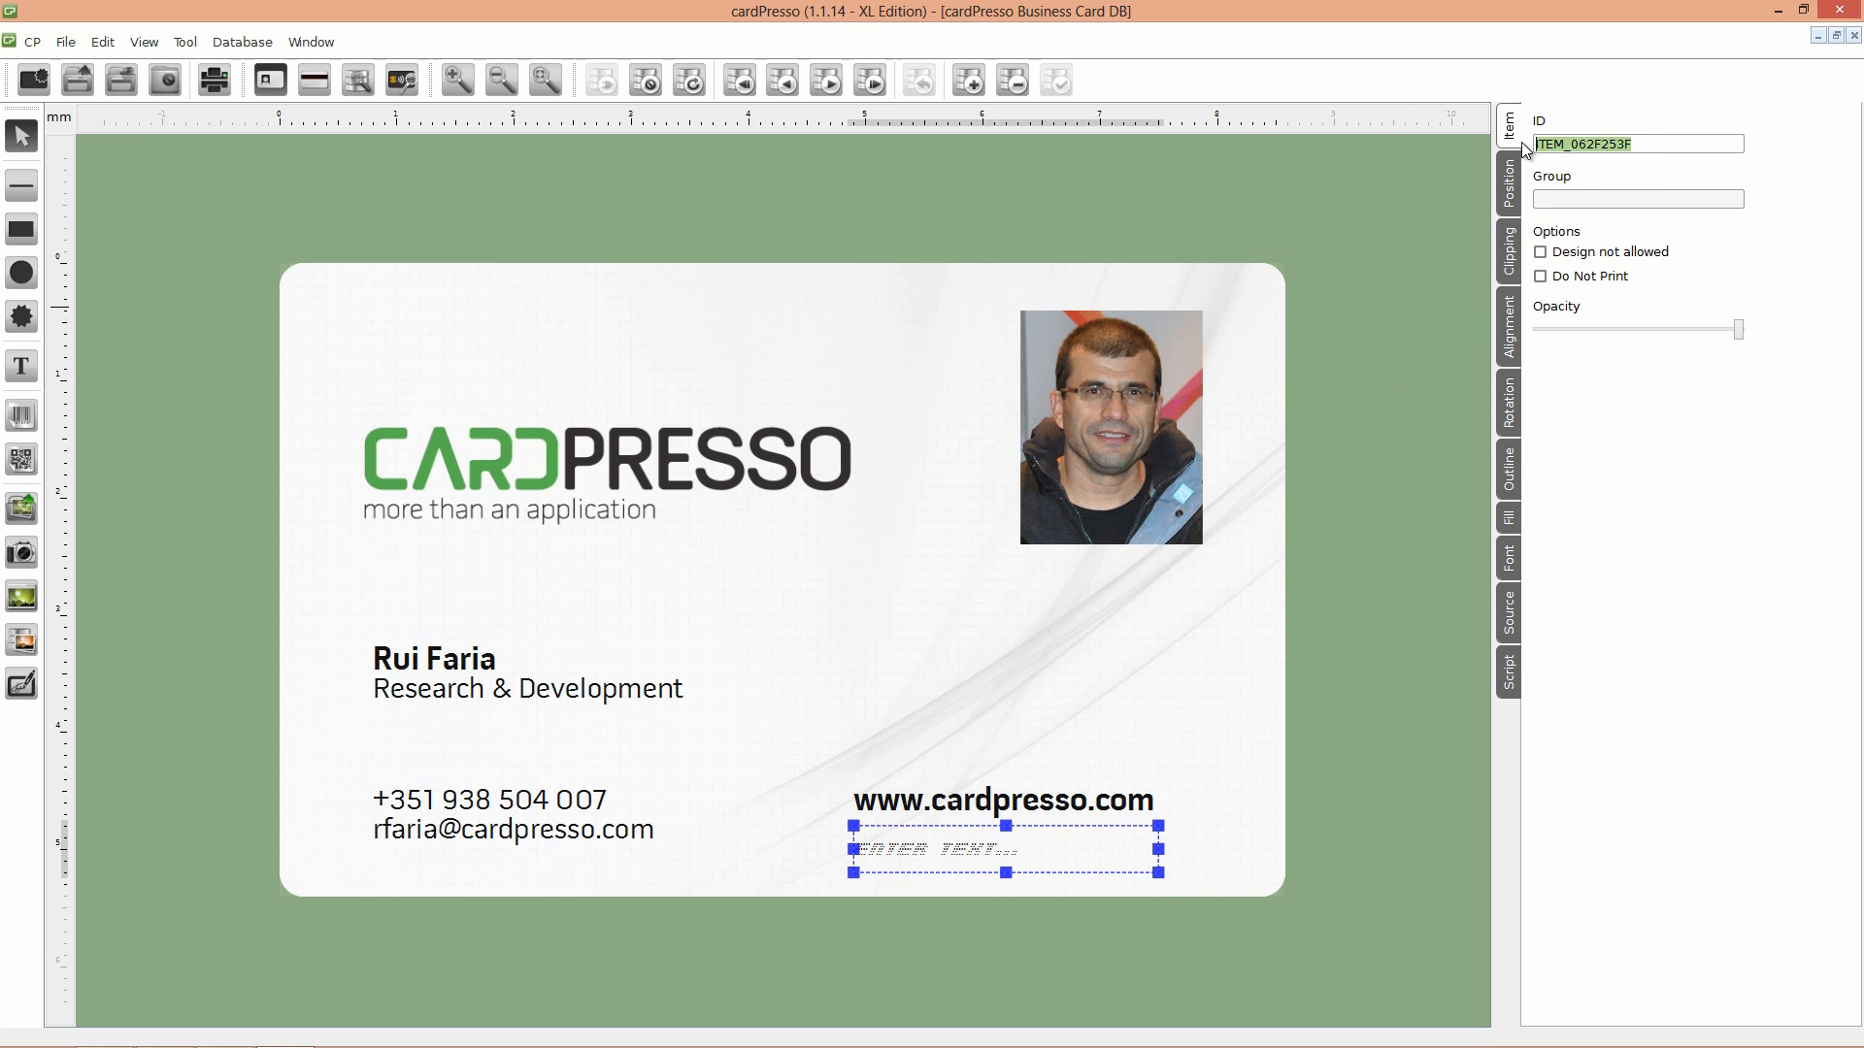
{"action": "type", "text": "UI"}
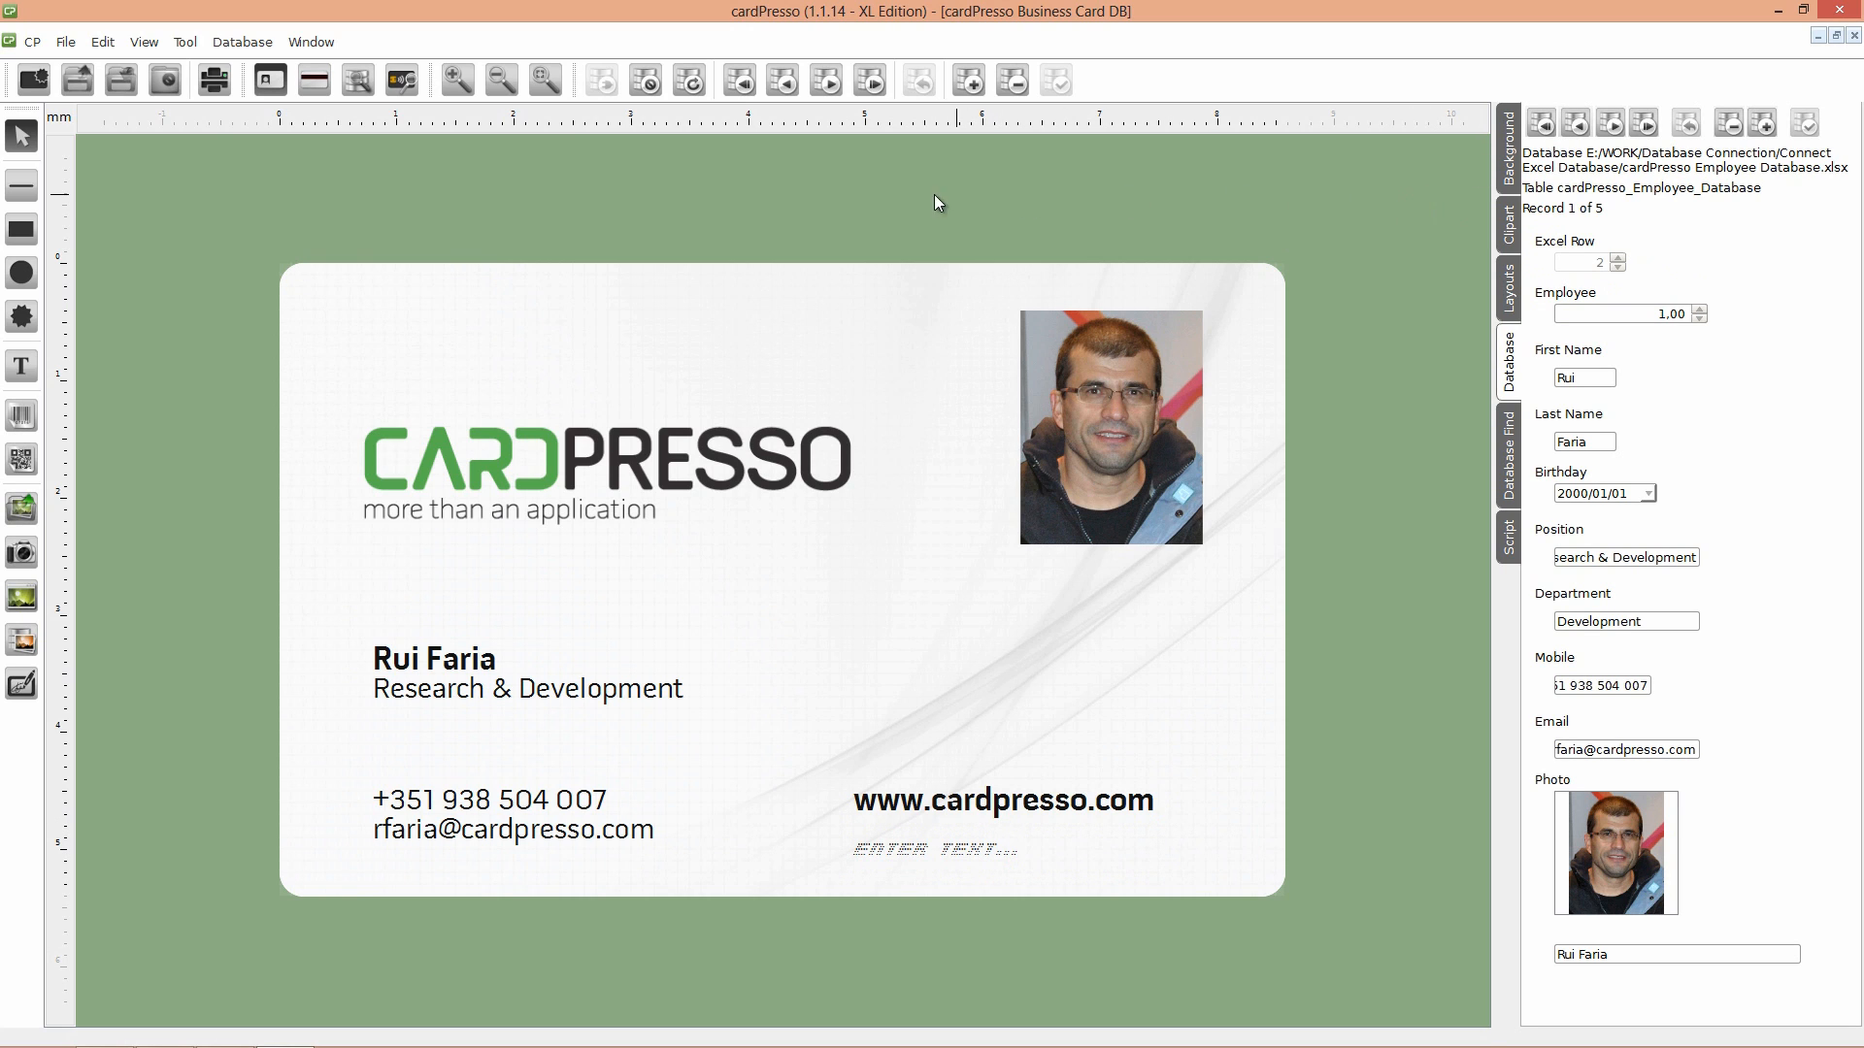
Step: In Encoding view, choose the OMNIKEY CardMan 5x21-CL 0 contactless reader for the UID script
{"action": "left_click", "coordinate": [401, 80]}
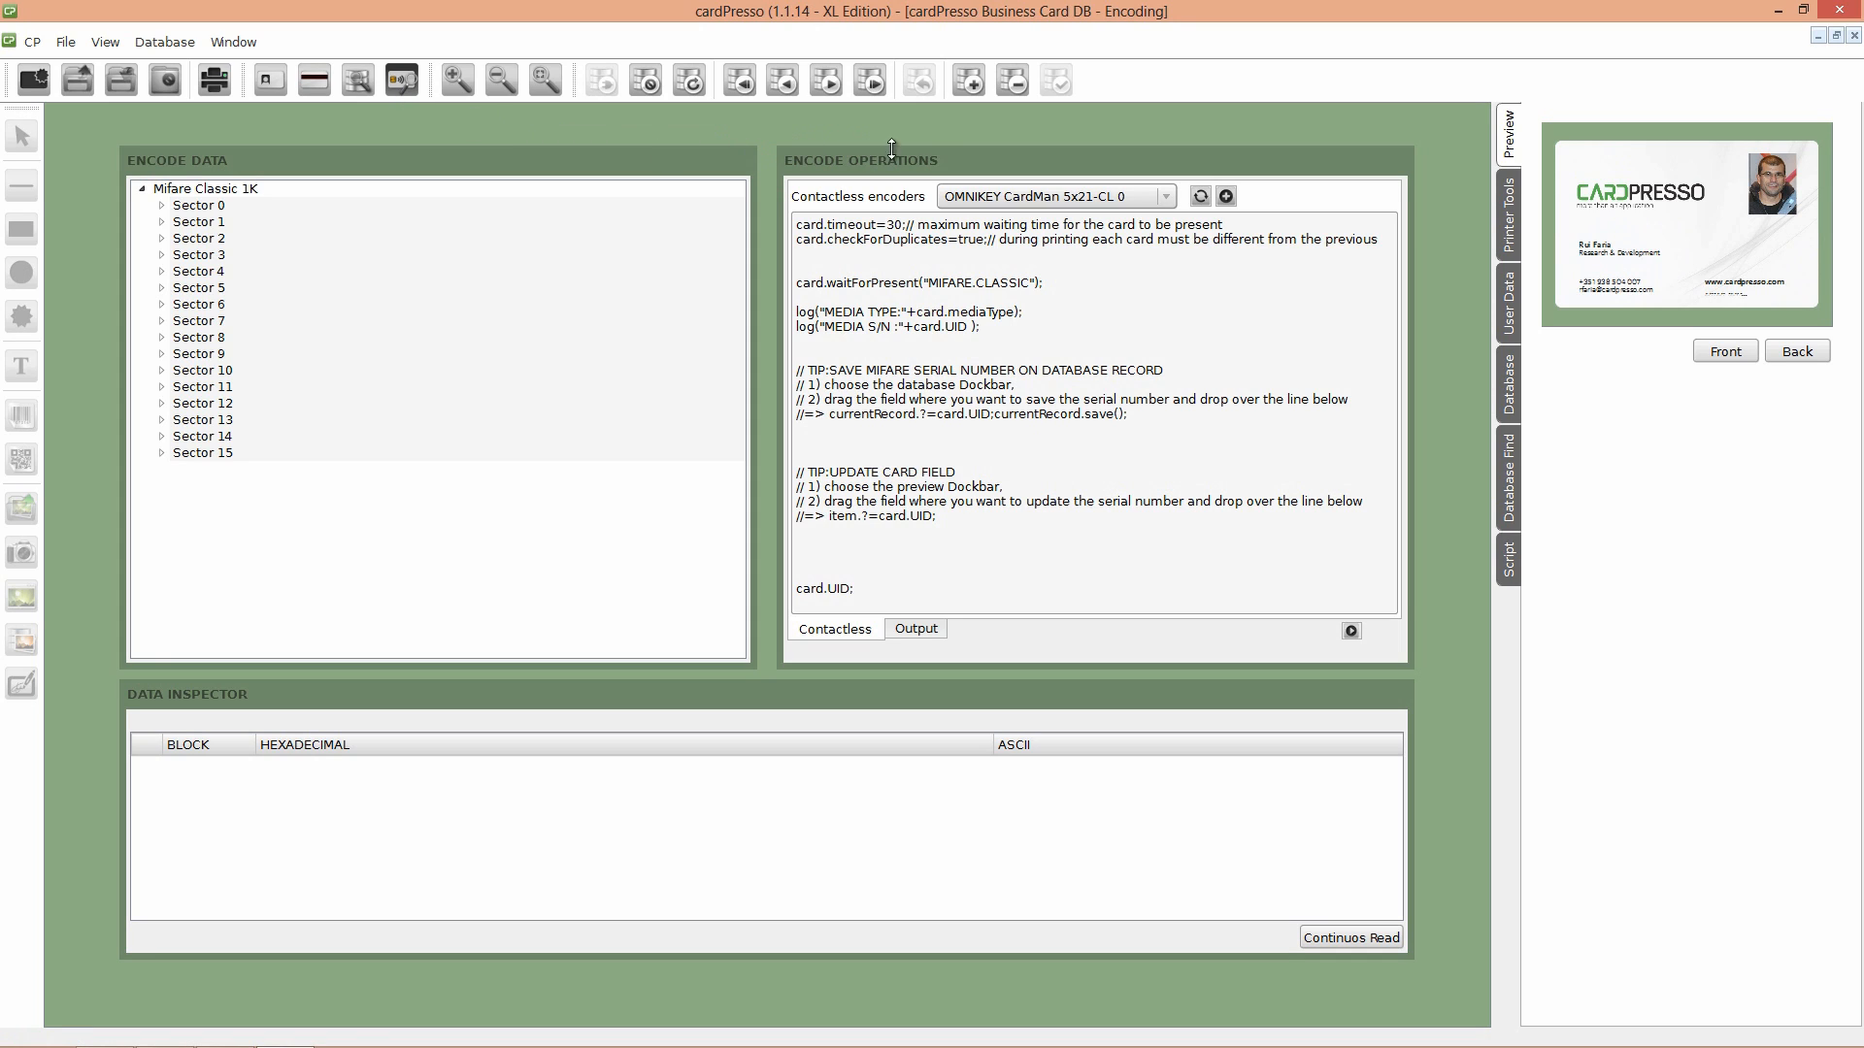
{"action": "left_click", "coordinate": [1165, 194]}
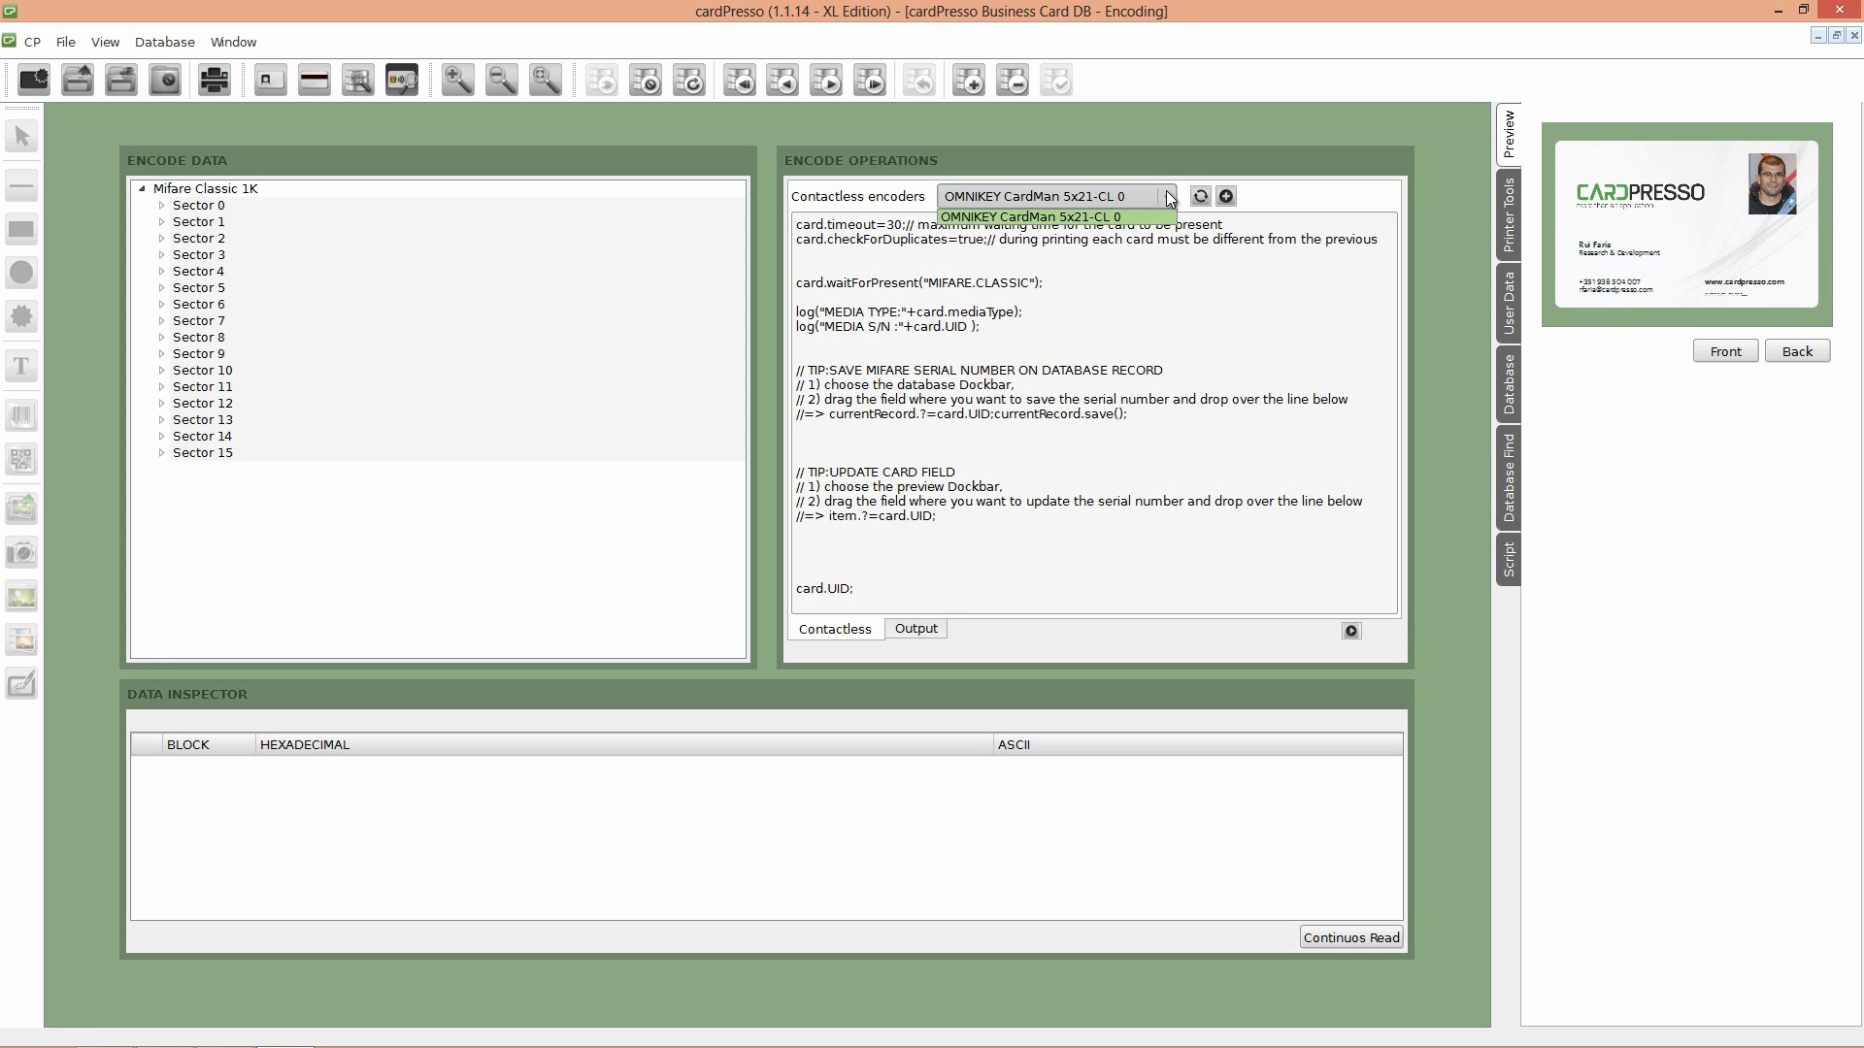
{"action": "left_click", "coordinate": [1050, 216]}
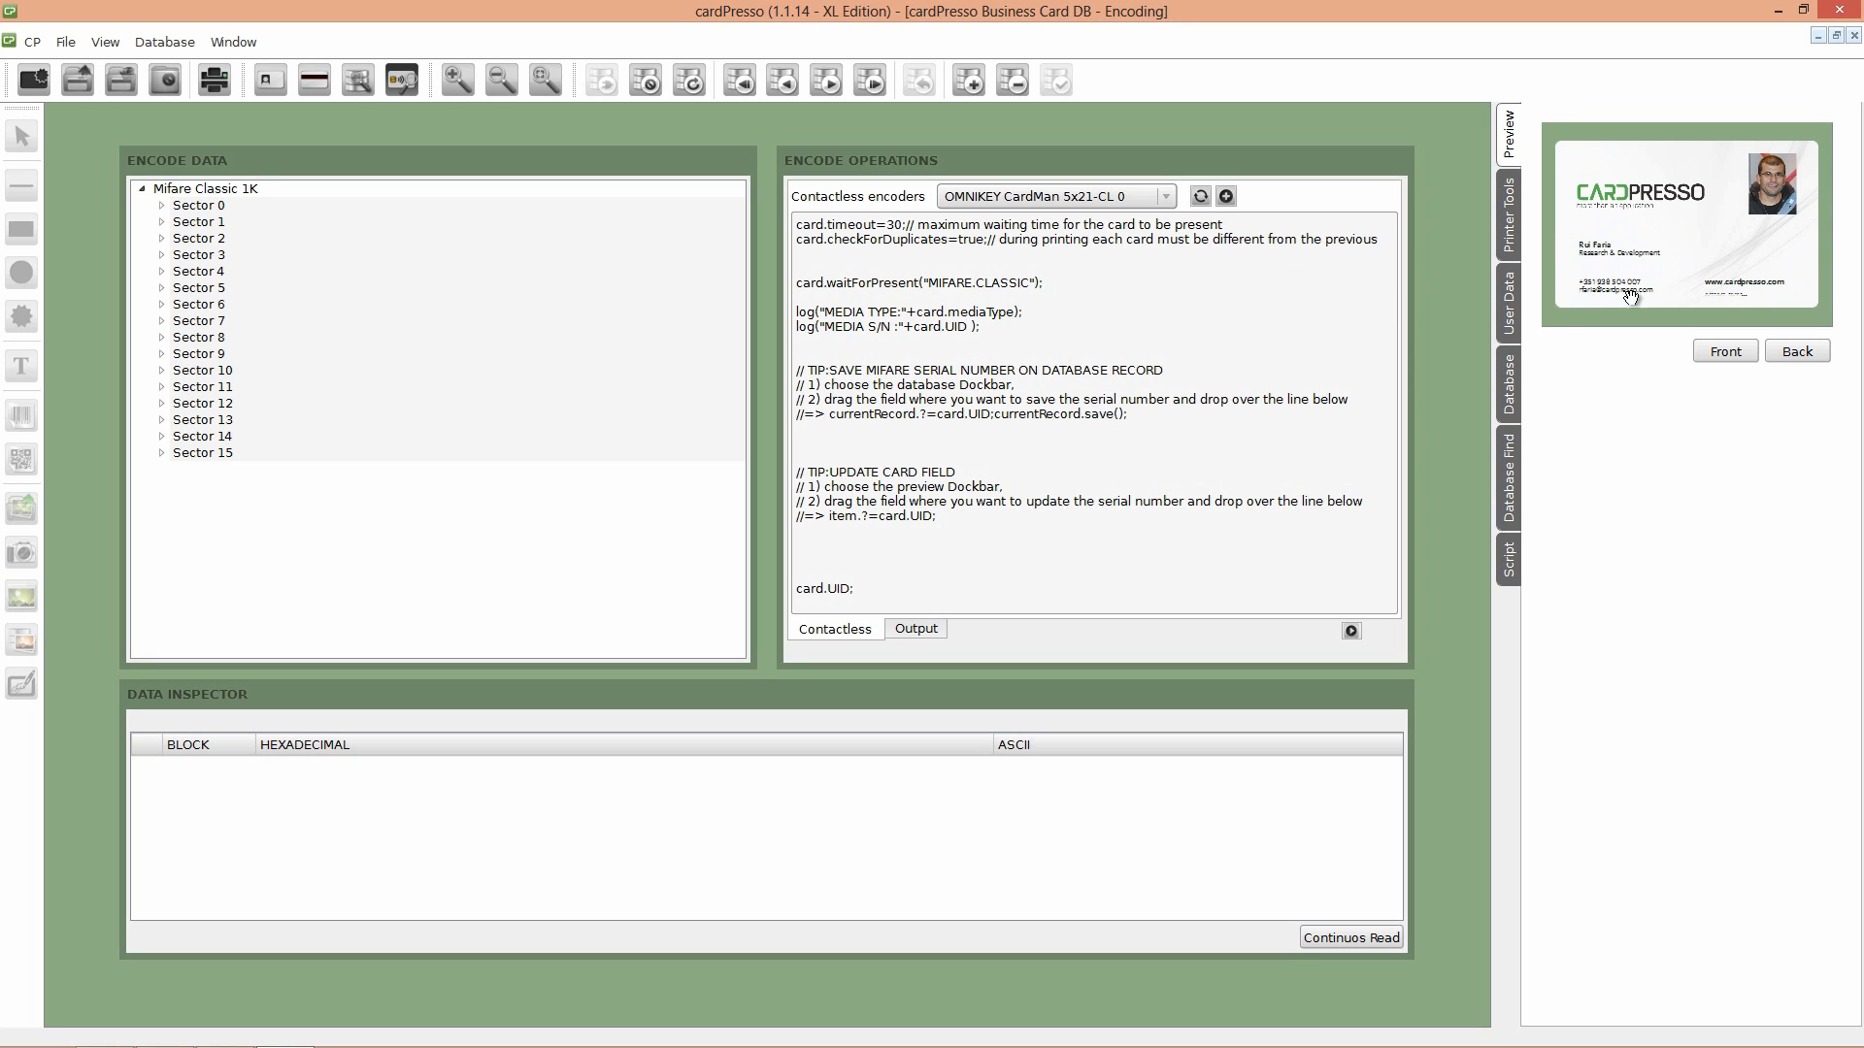
{"action": "mouse_move", "coordinate": [1585, 307]}
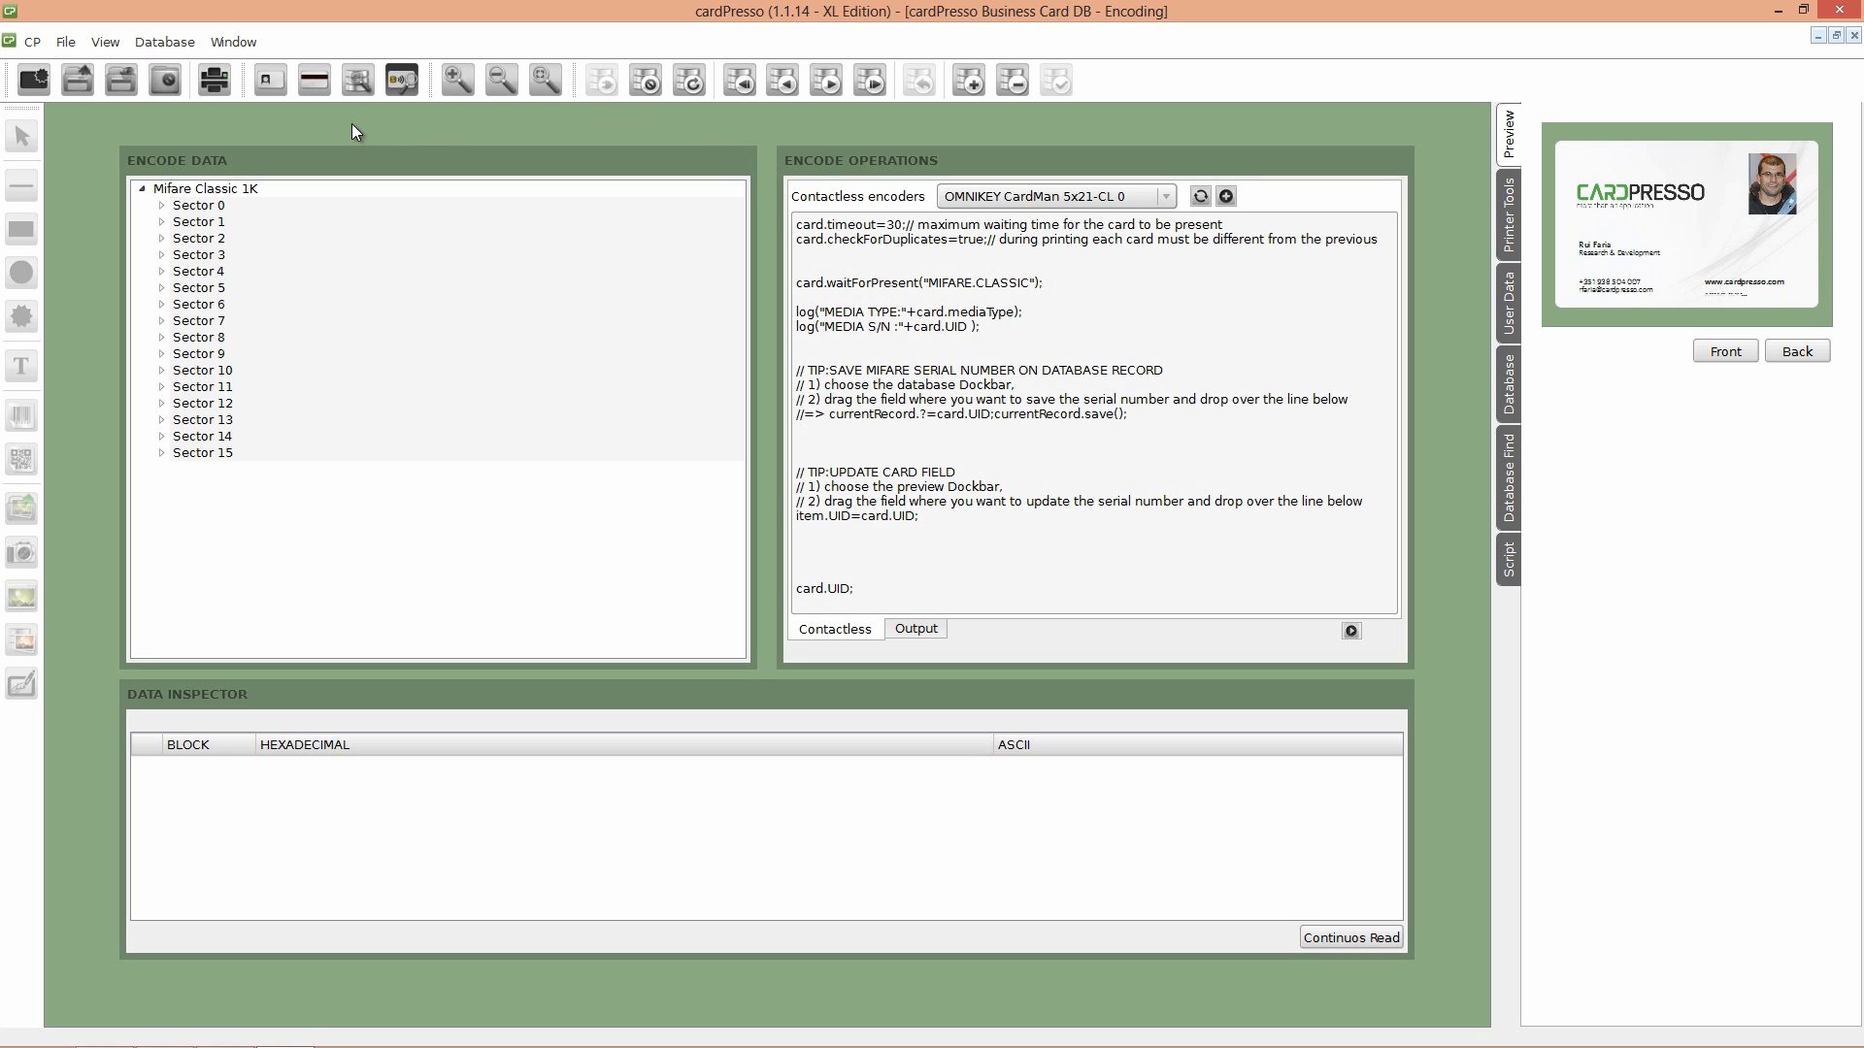
Step: Return from the encoding screen to the card design view
{"action": "left_click", "coordinate": [268, 80]}
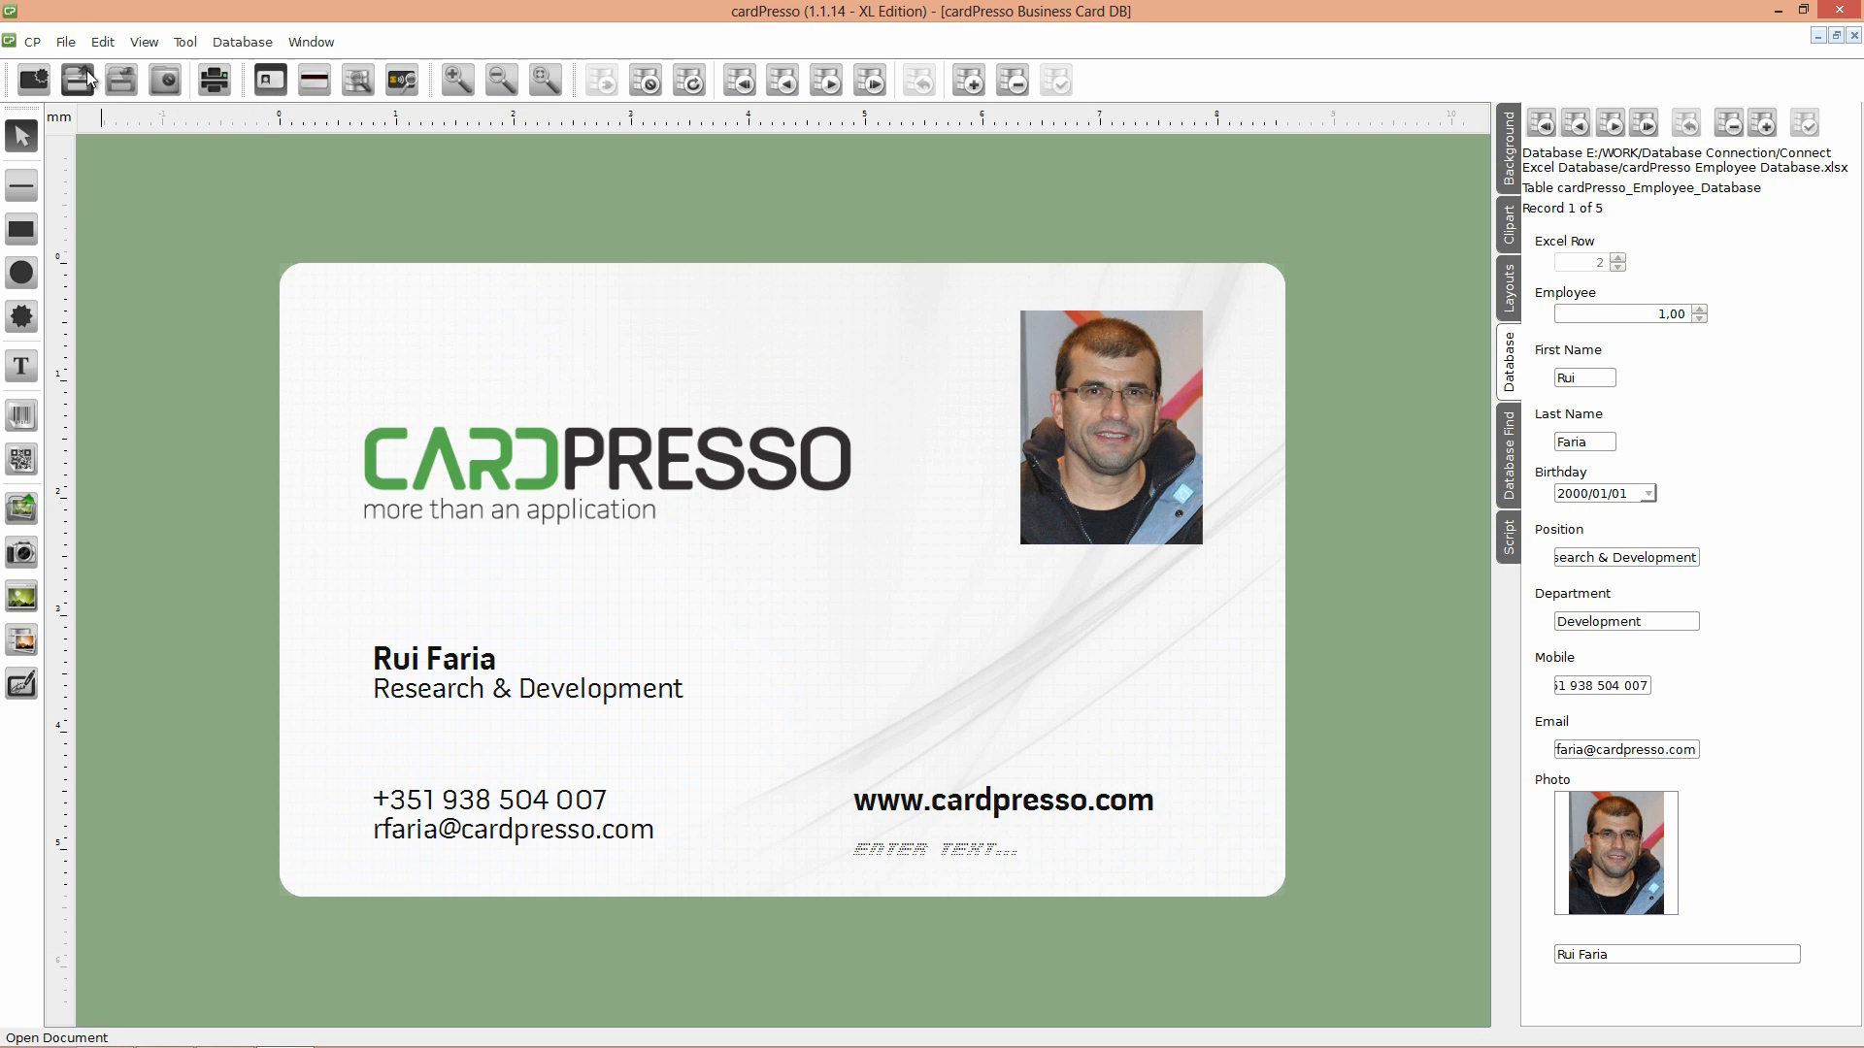
Step: Configure printing as PDFCreator on A7 landscape with a Mifare Classic card model
{"action": "left_click", "coordinate": [66, 41]}
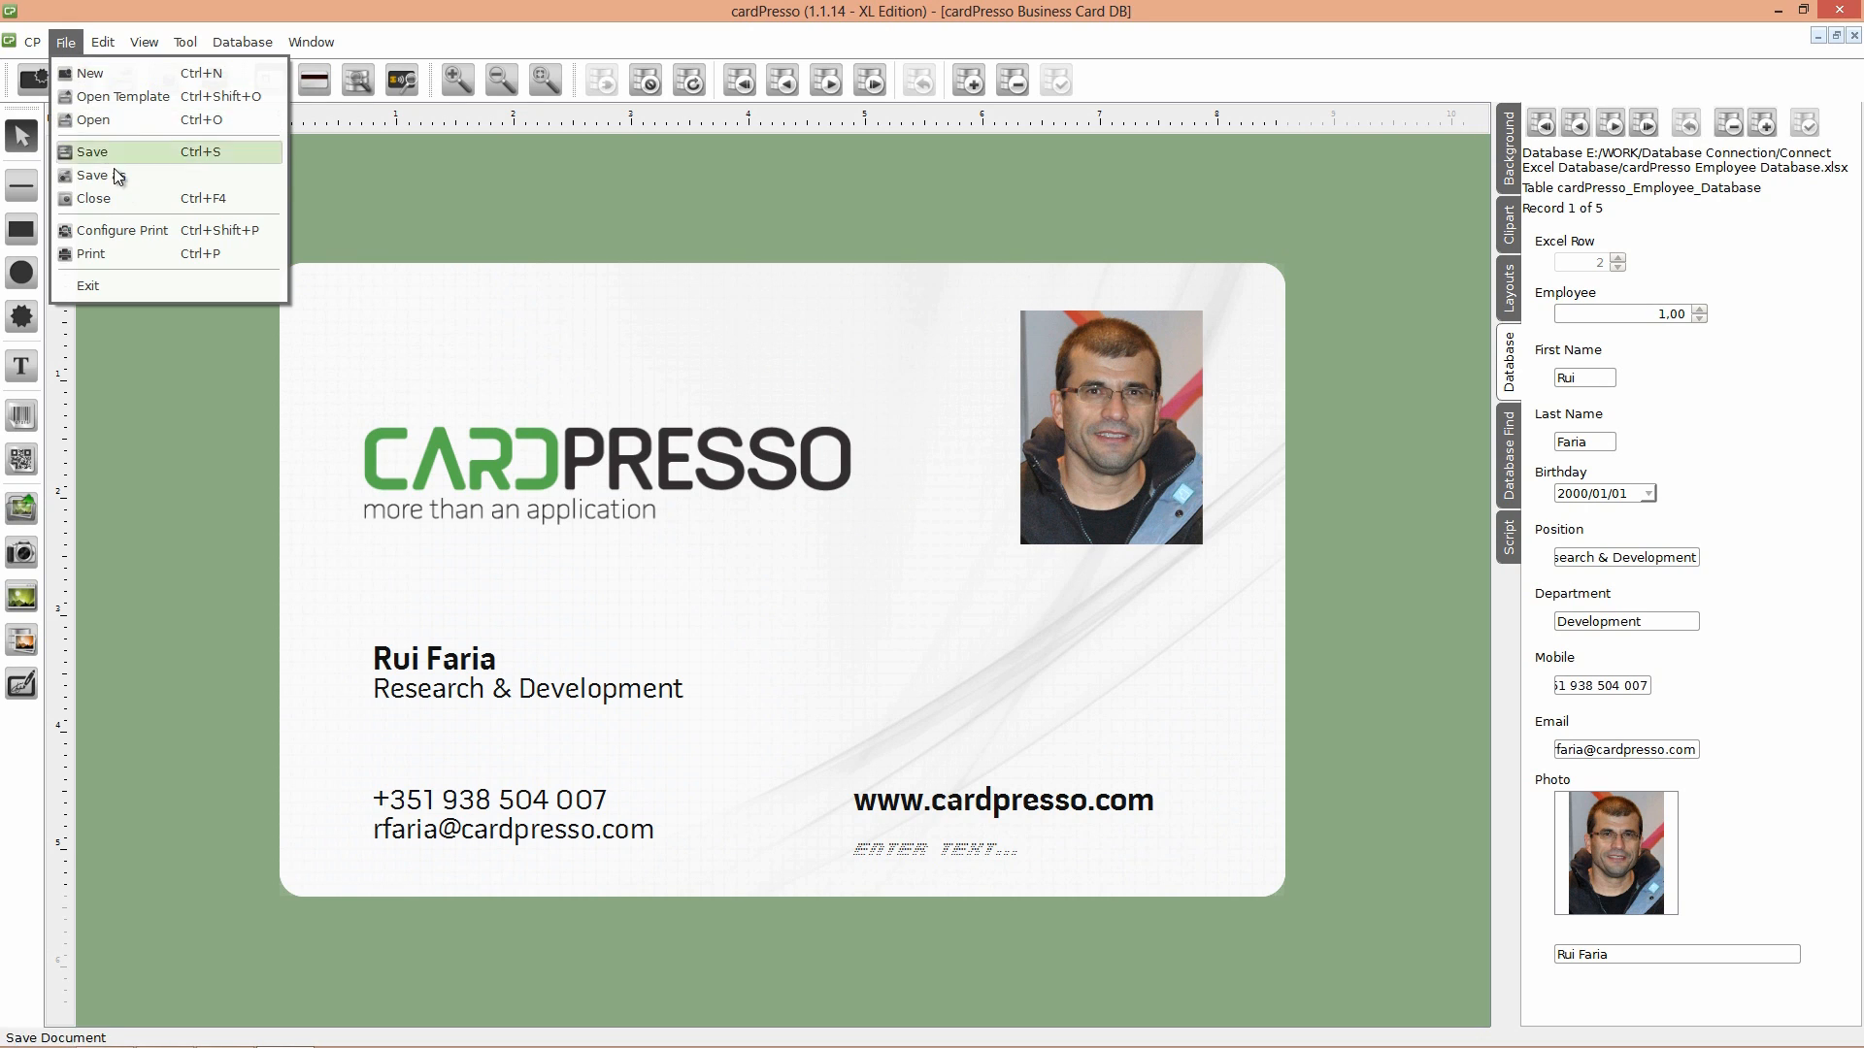
{"action": "left_click", "coordinate": [124, 229]}
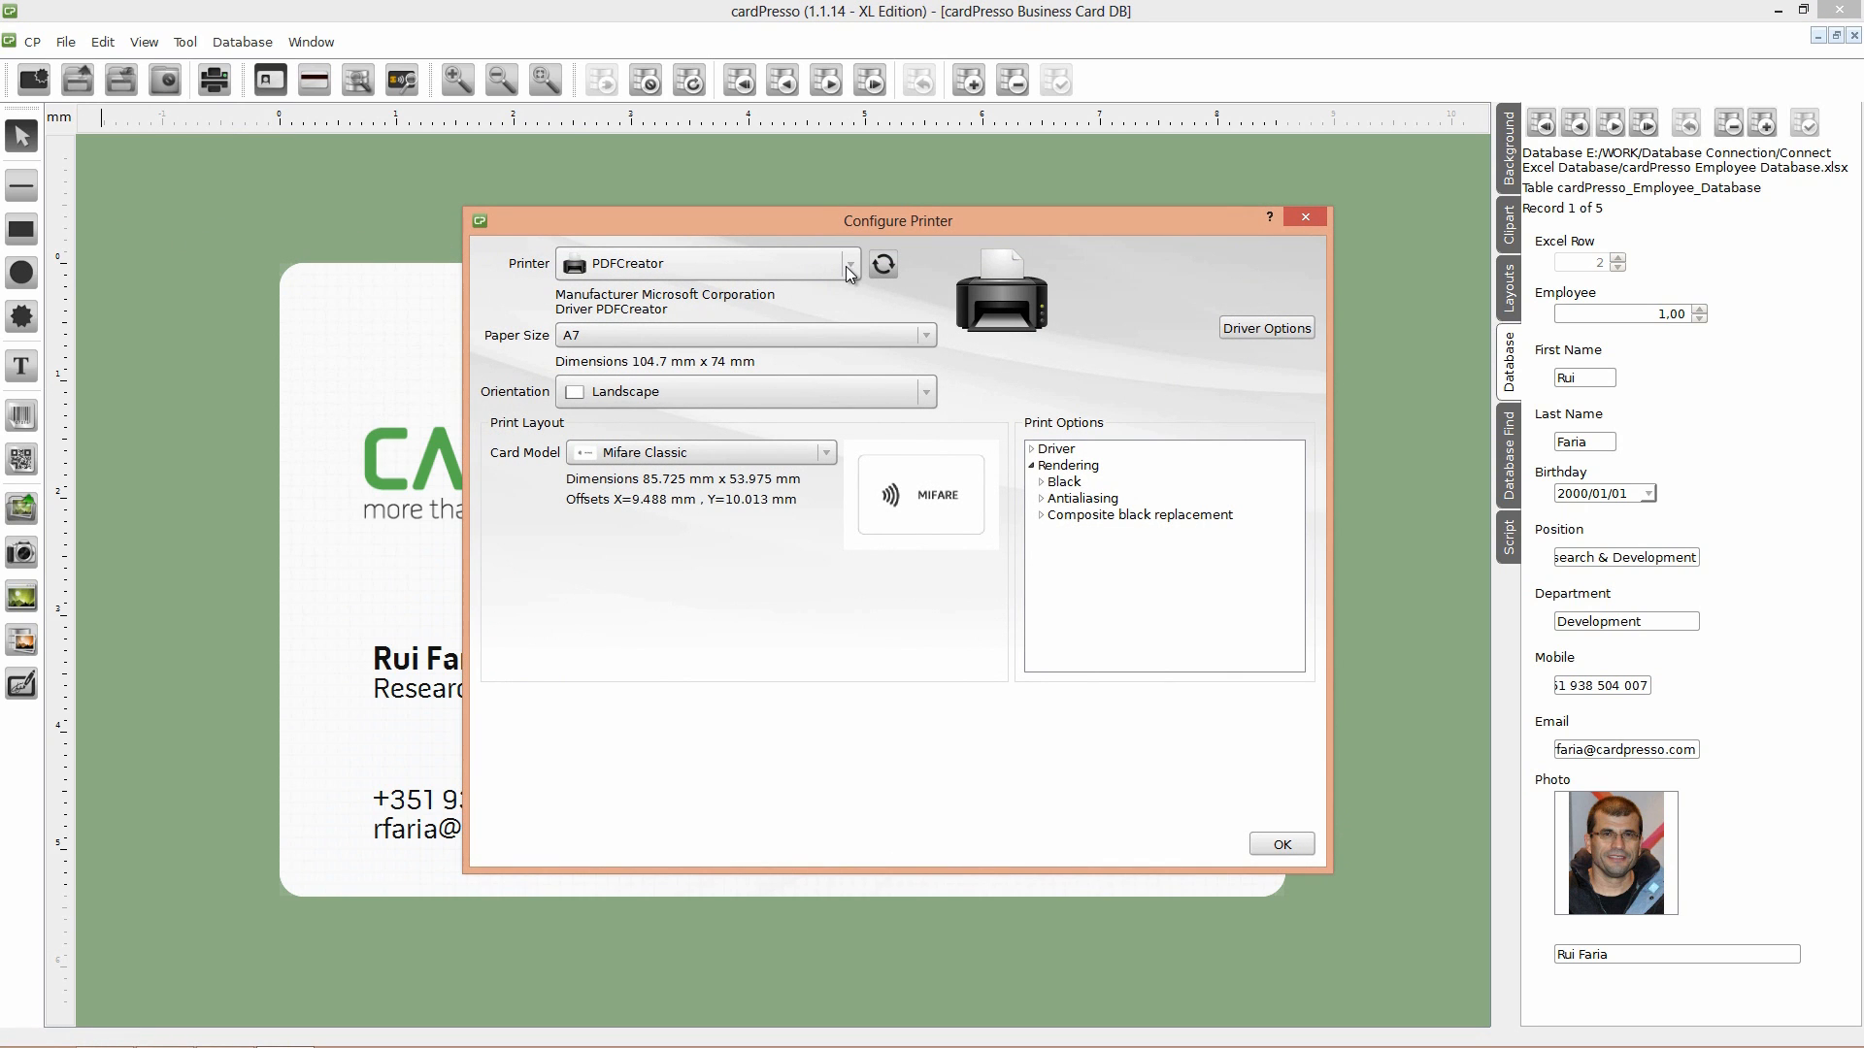
{"action": "mouse_move", "coordinate": [847, 285]}
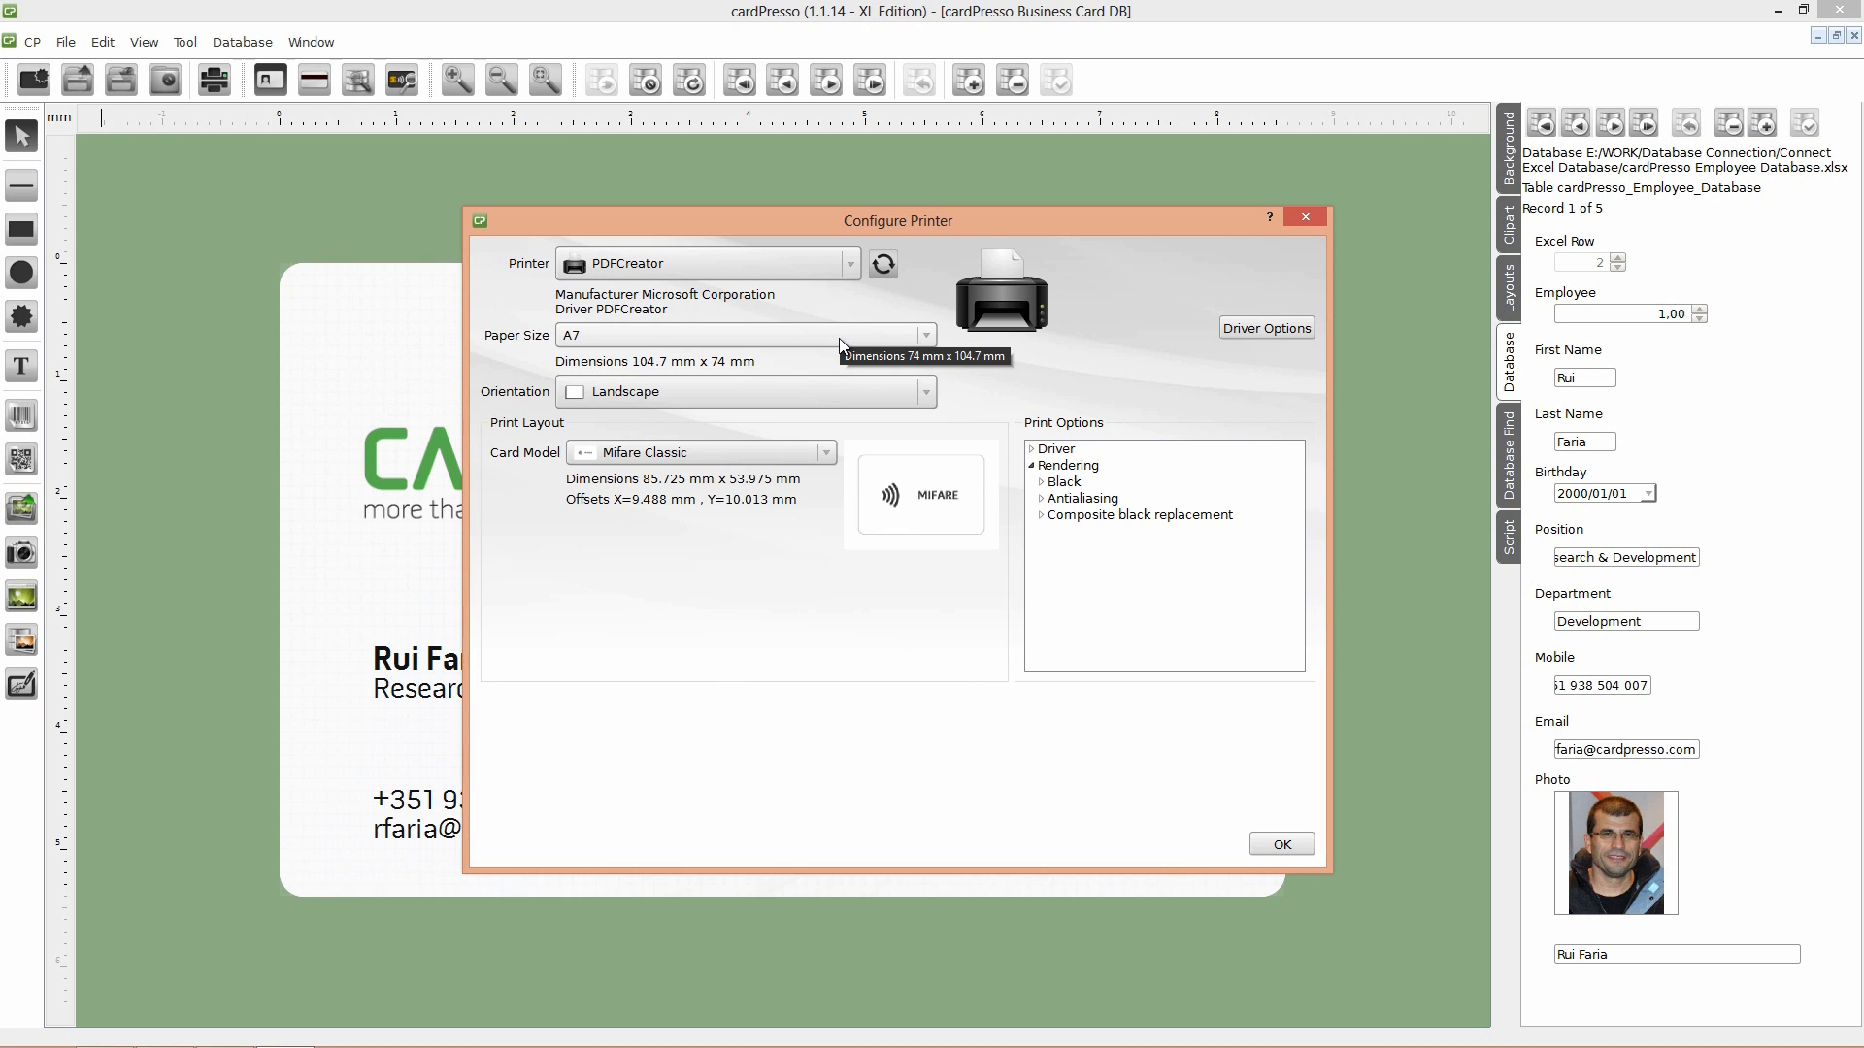
{"action": "mouse_move", "coordinate": [851, 392]}
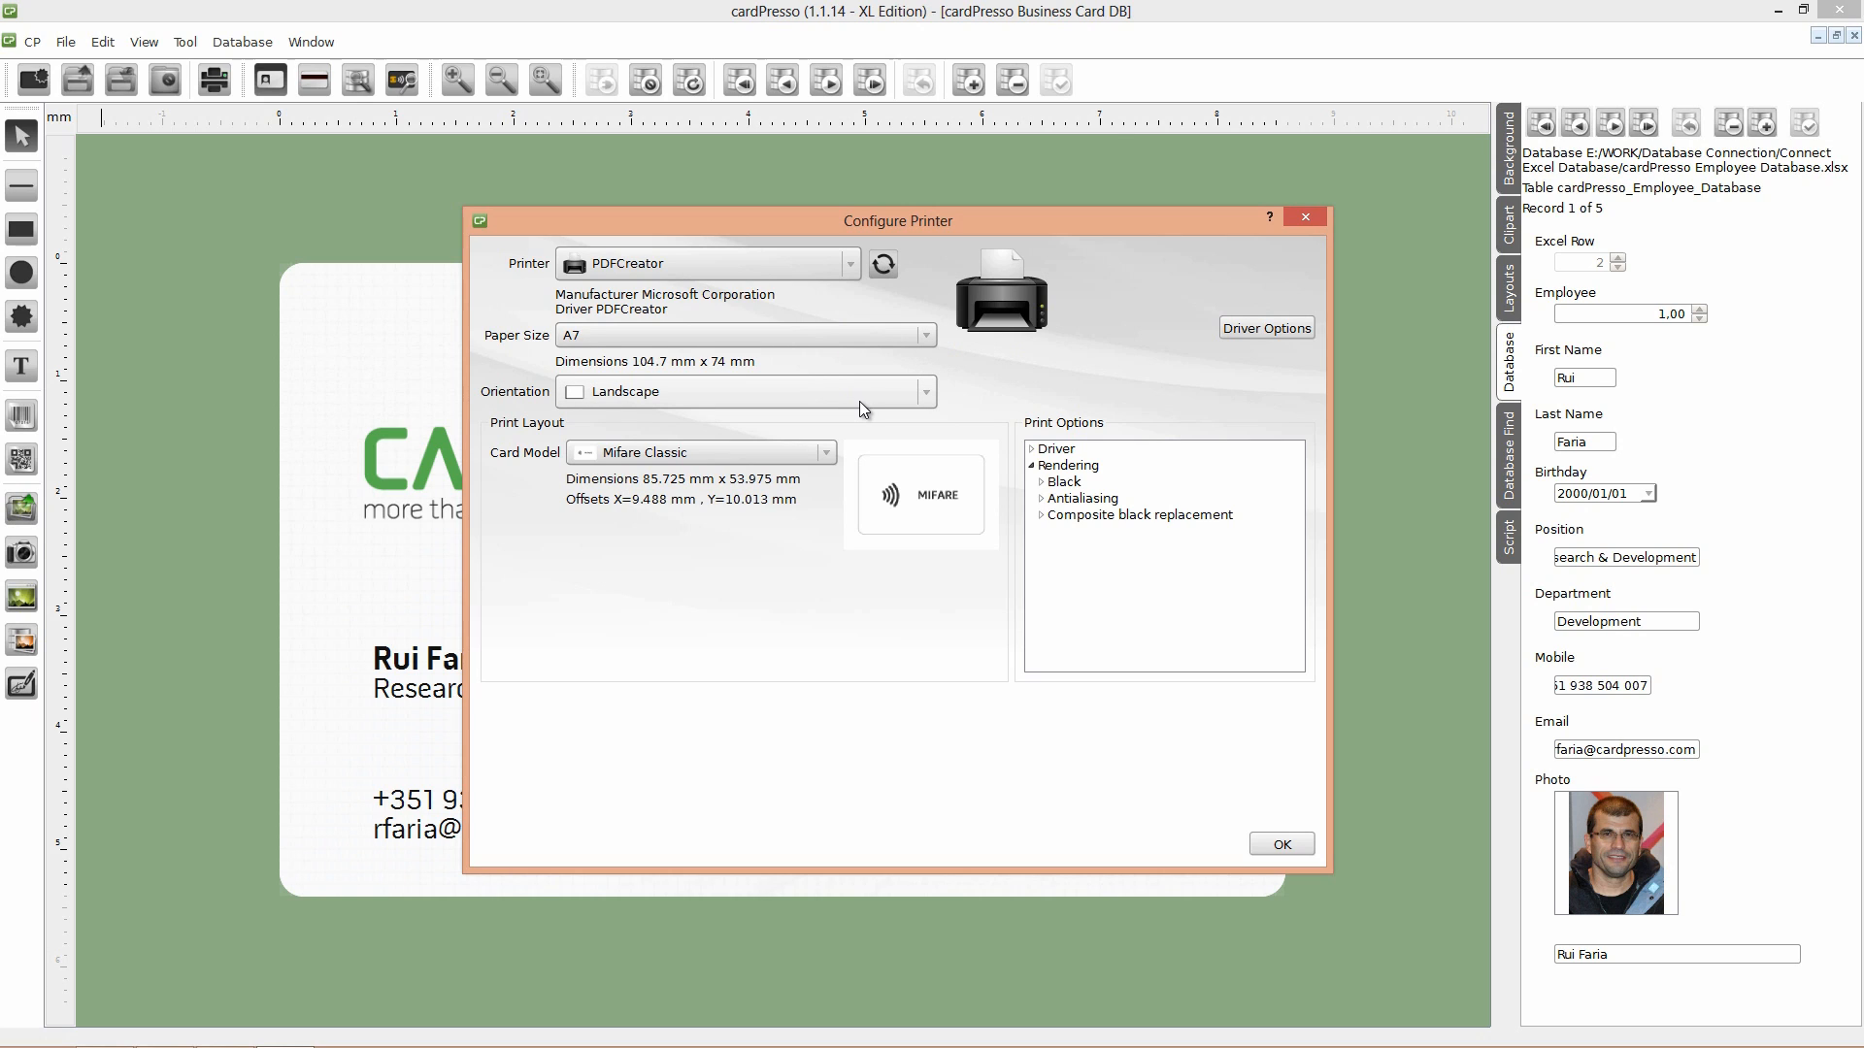
{"action": "mouse_move", "coordinate": [1281, 845]}
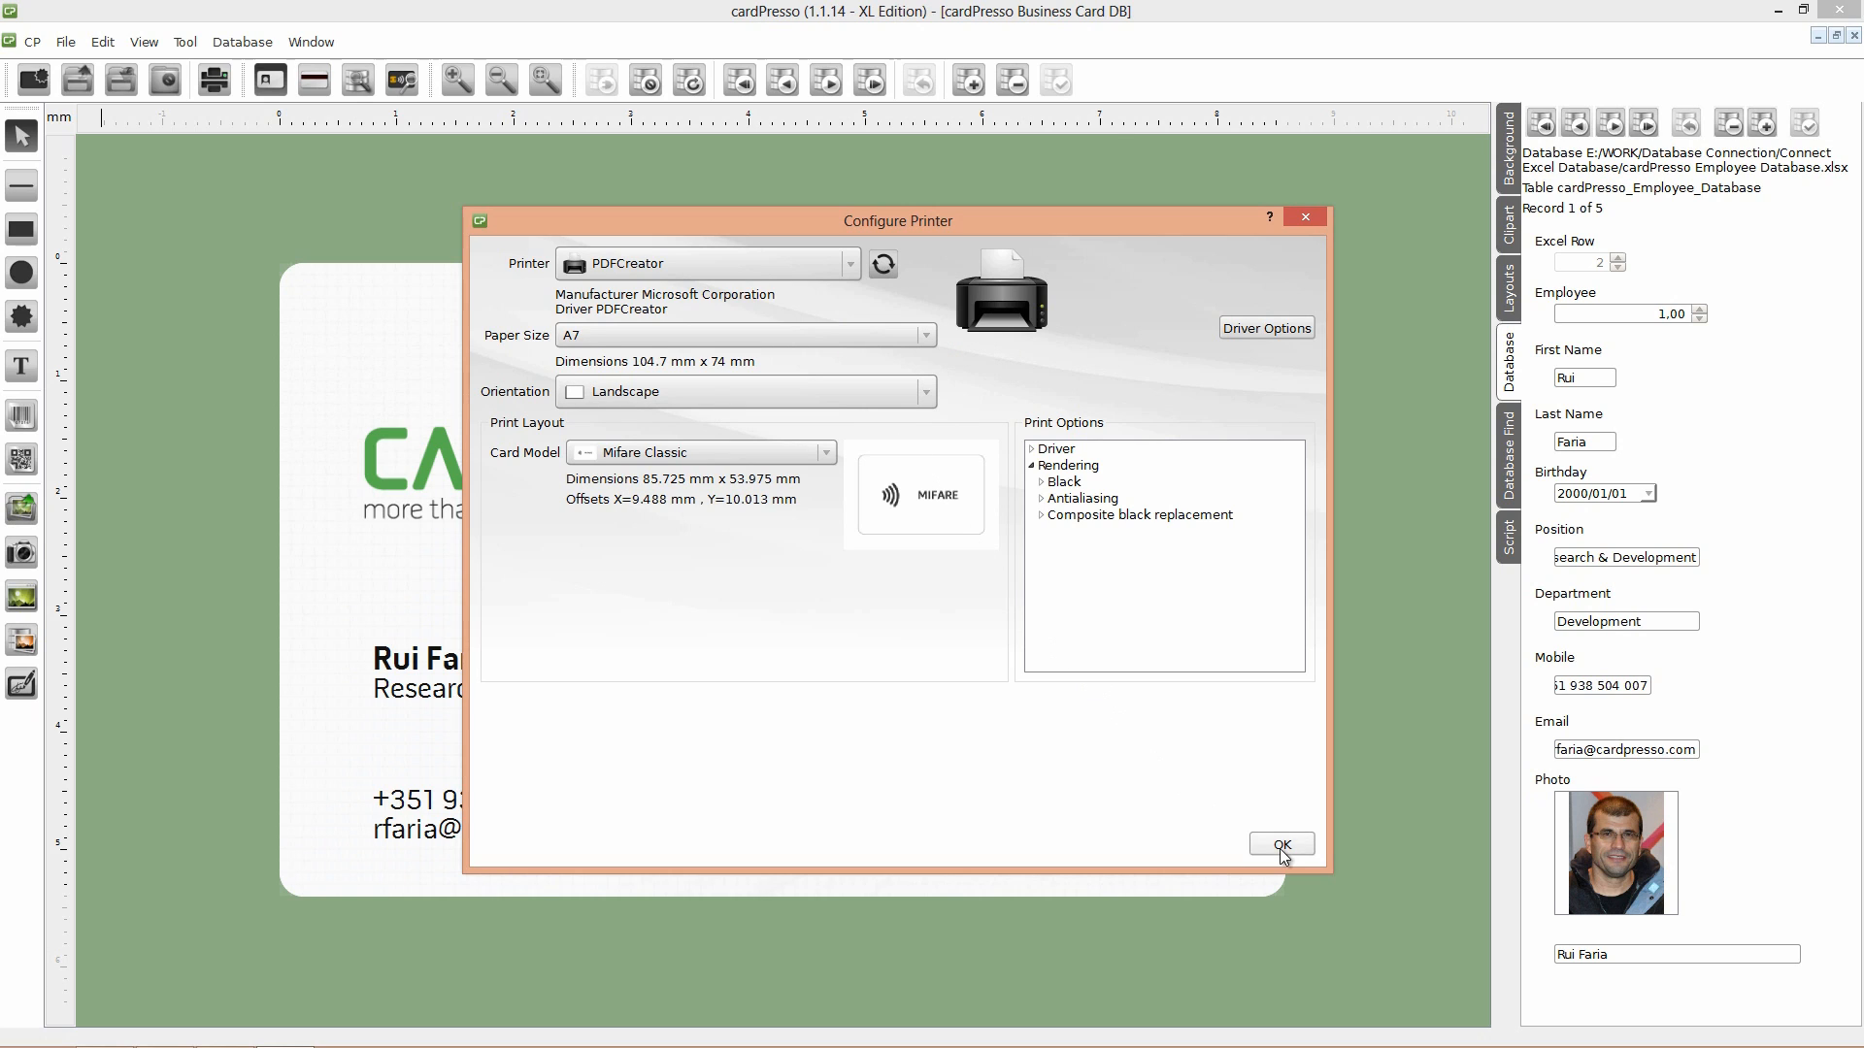
{"action": "left_click", "coordinate": [1280, 845]}
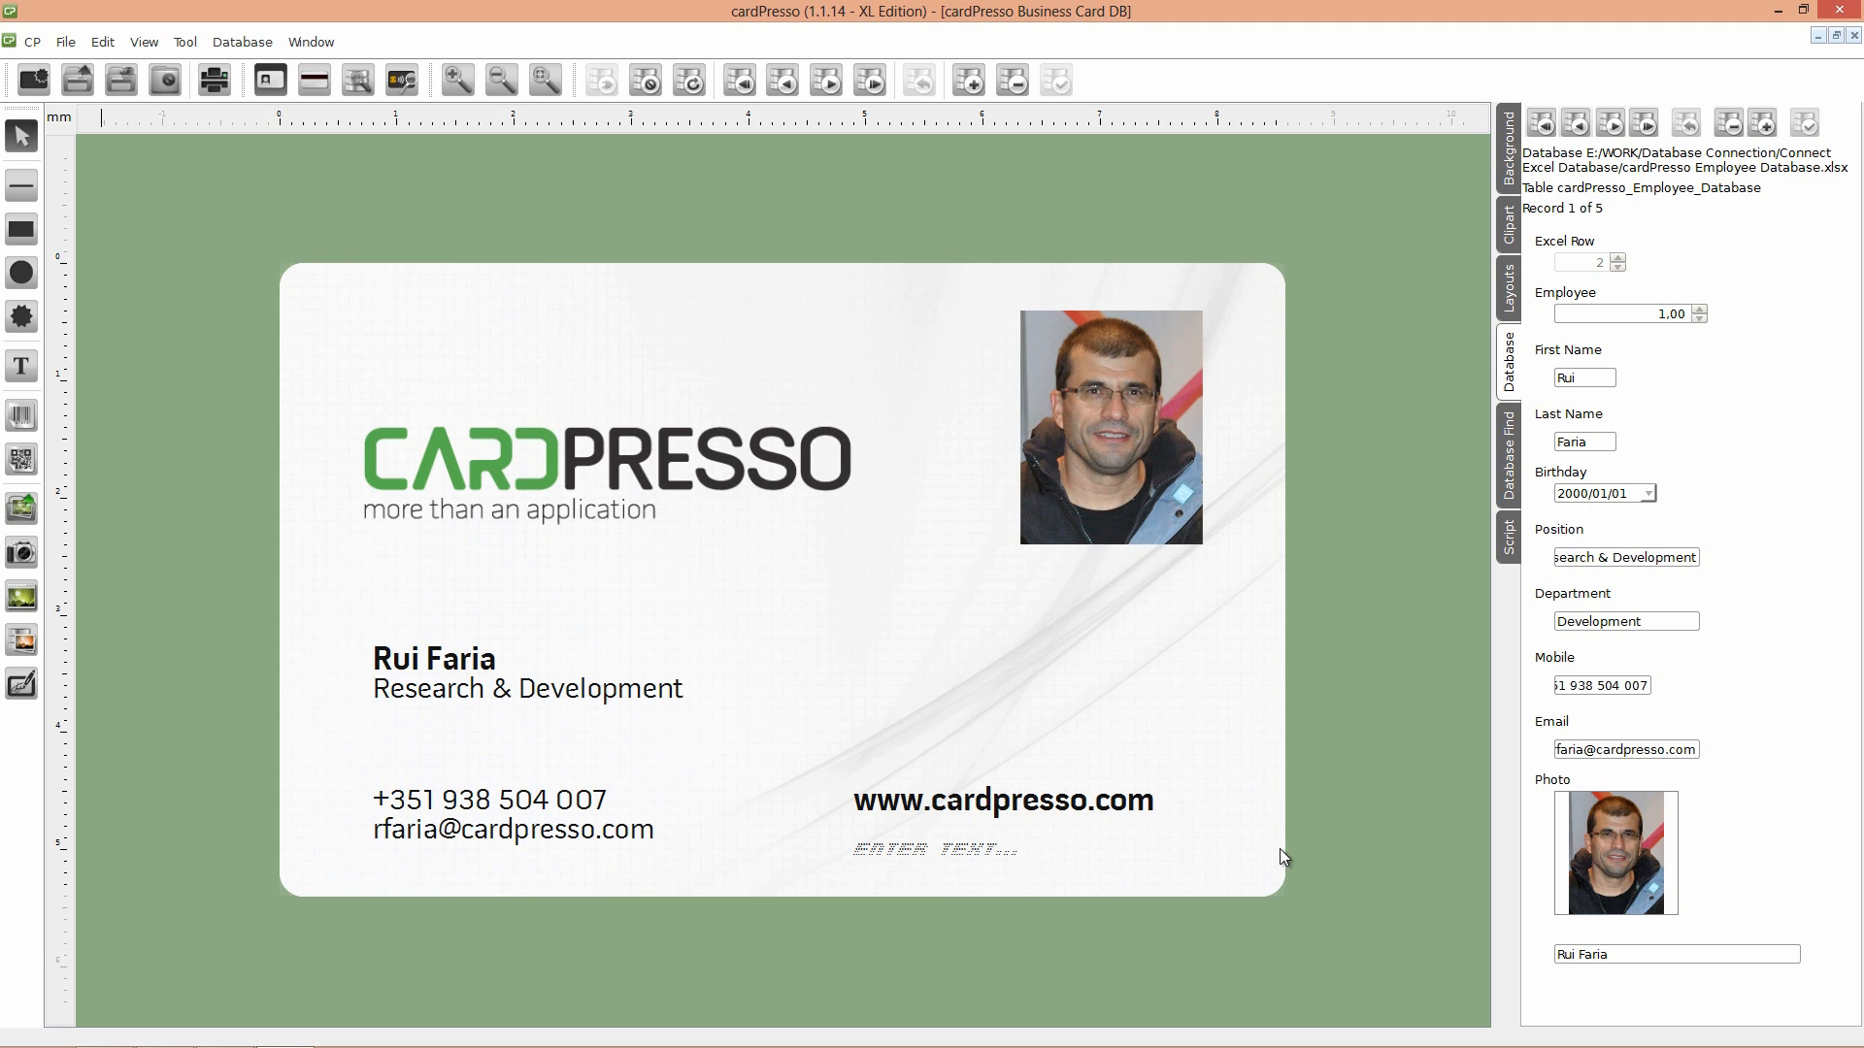
{"action": "mouse_move", "coordinate": [517, 274]}
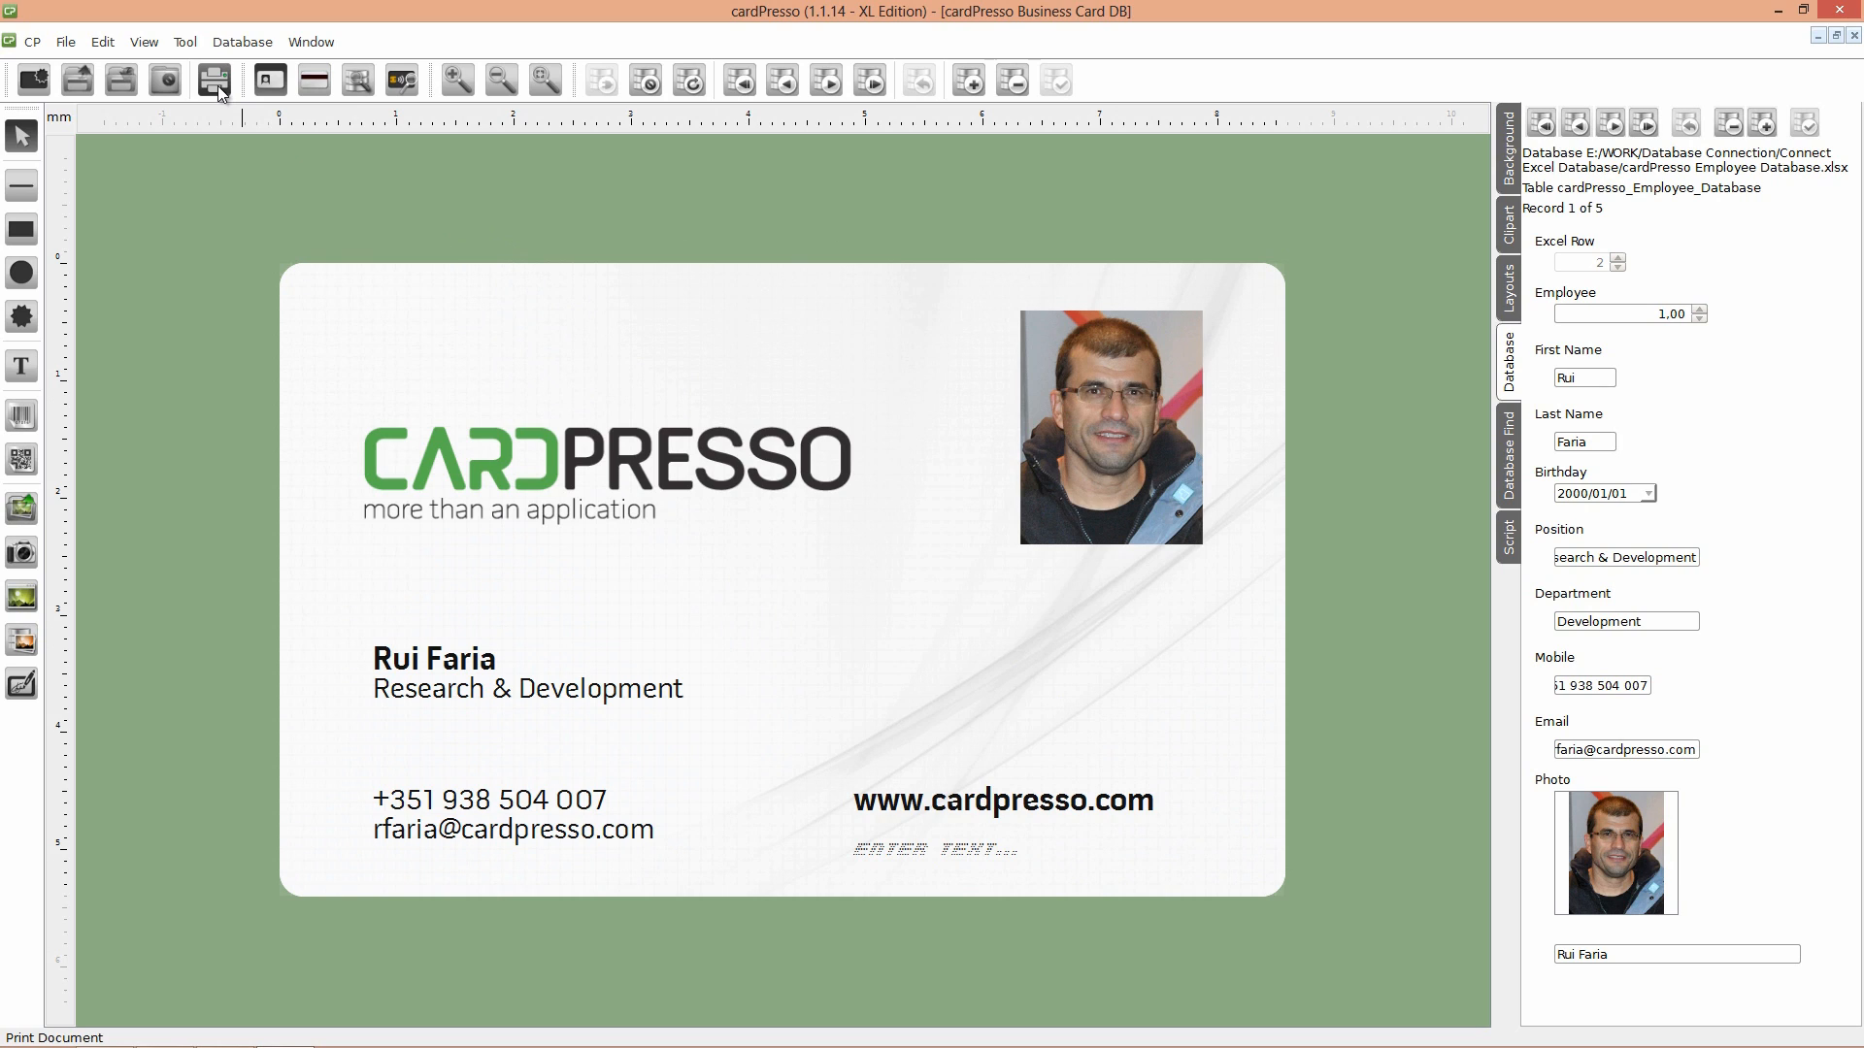
Step: Print the card front for all records with contactless operations included
{"action": "left_click", "coordinate": [216, 80]}
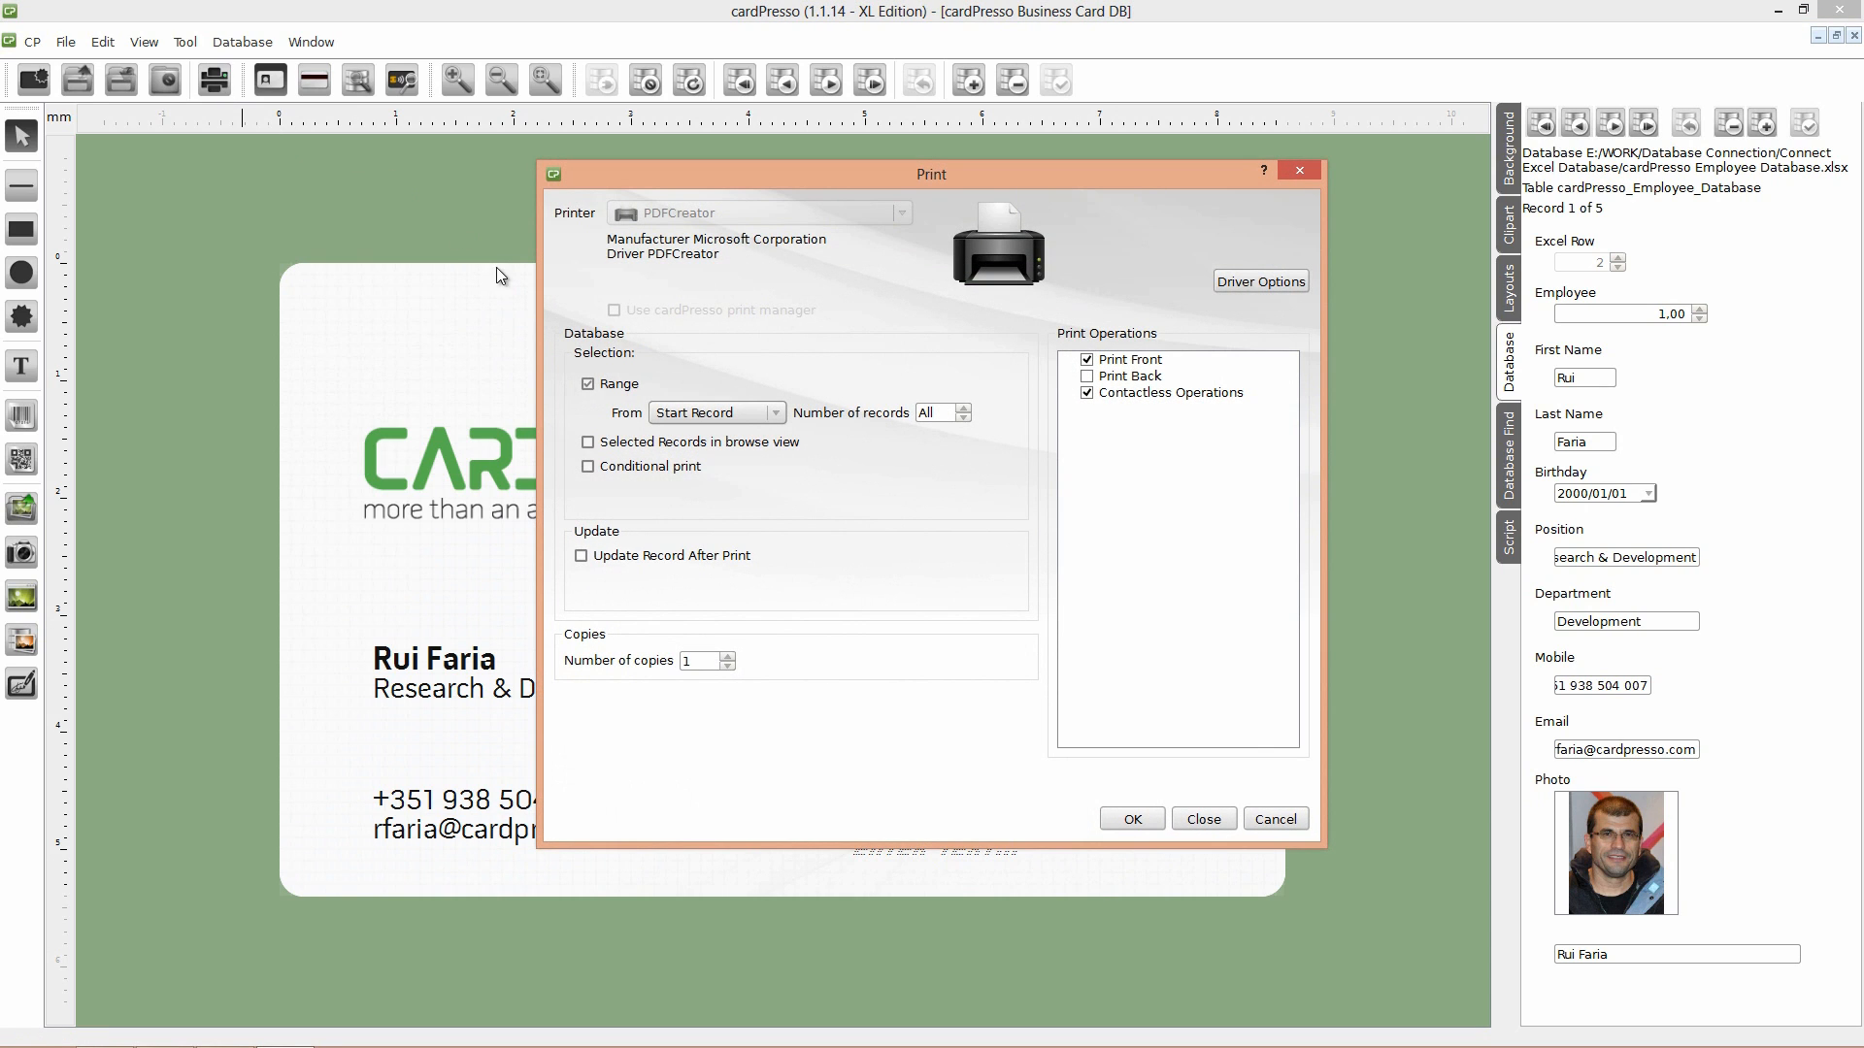
{"action": "mouse_move", "coordinate": [650, 407]}
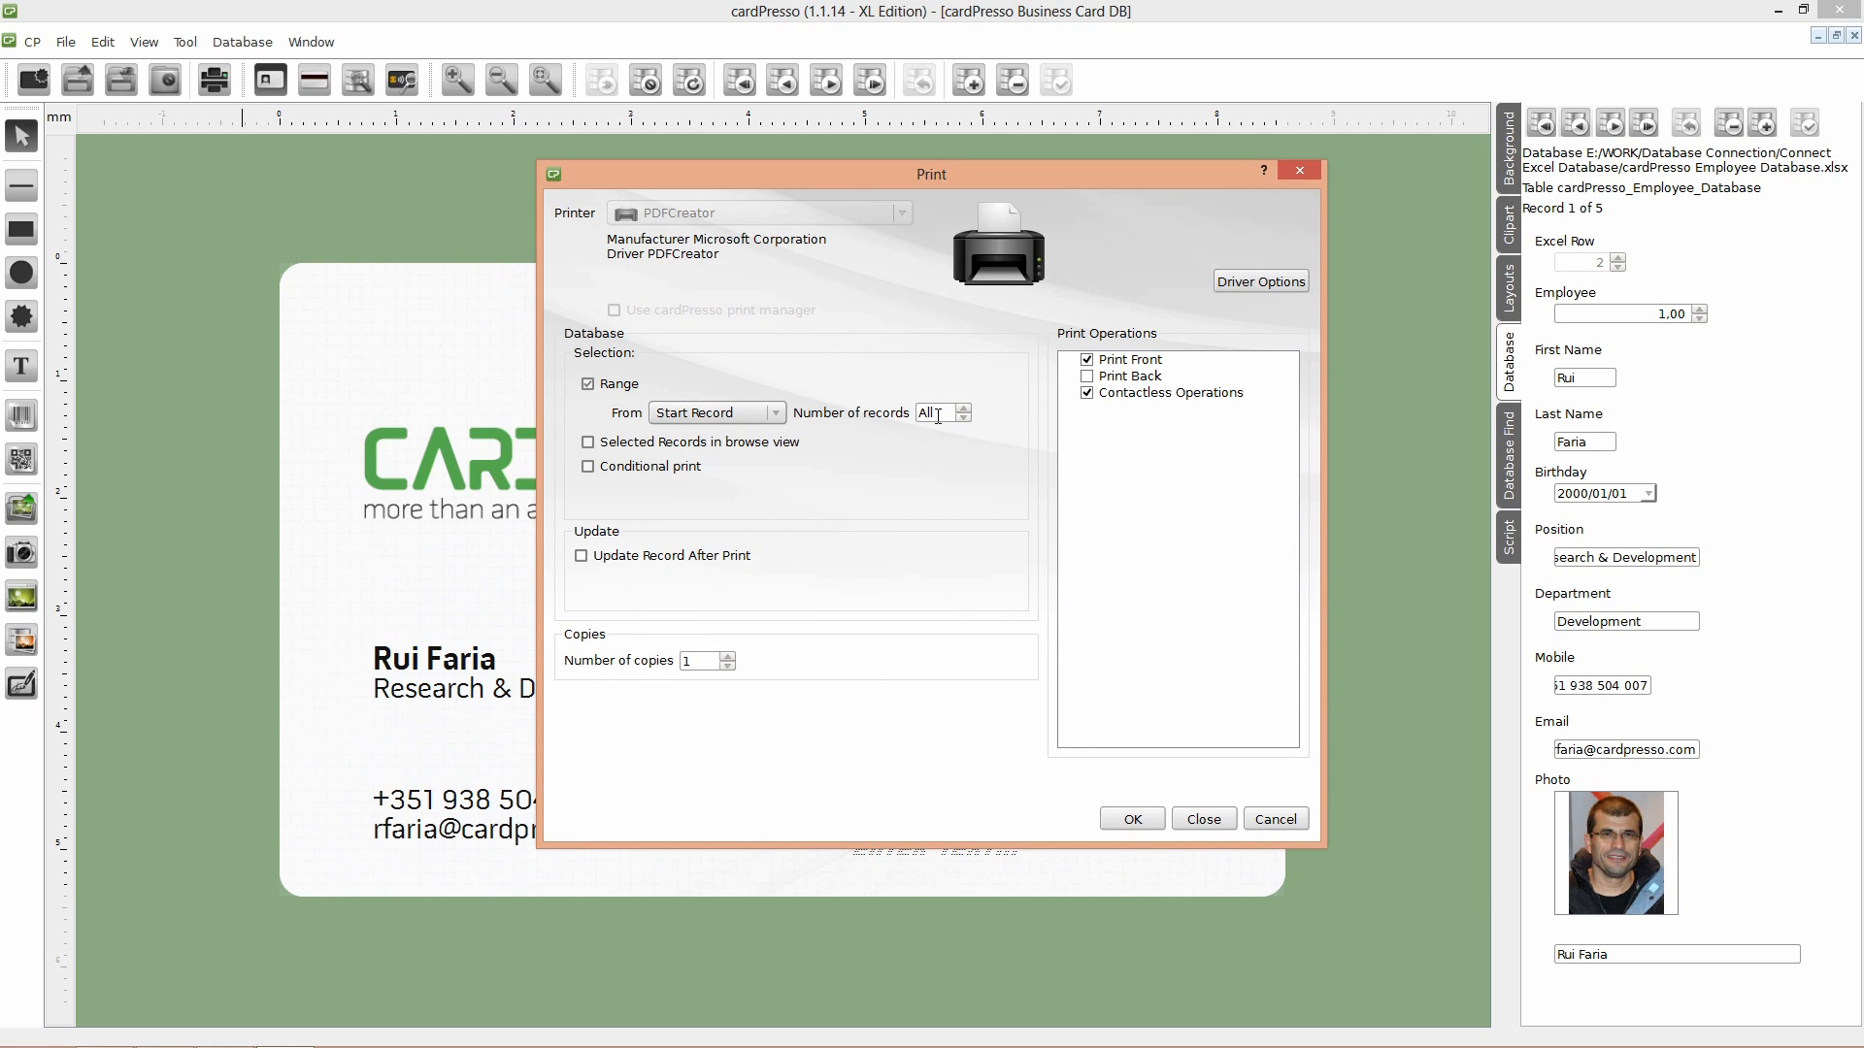
{"action": "left_click", "coordinate": [1130, 359]}
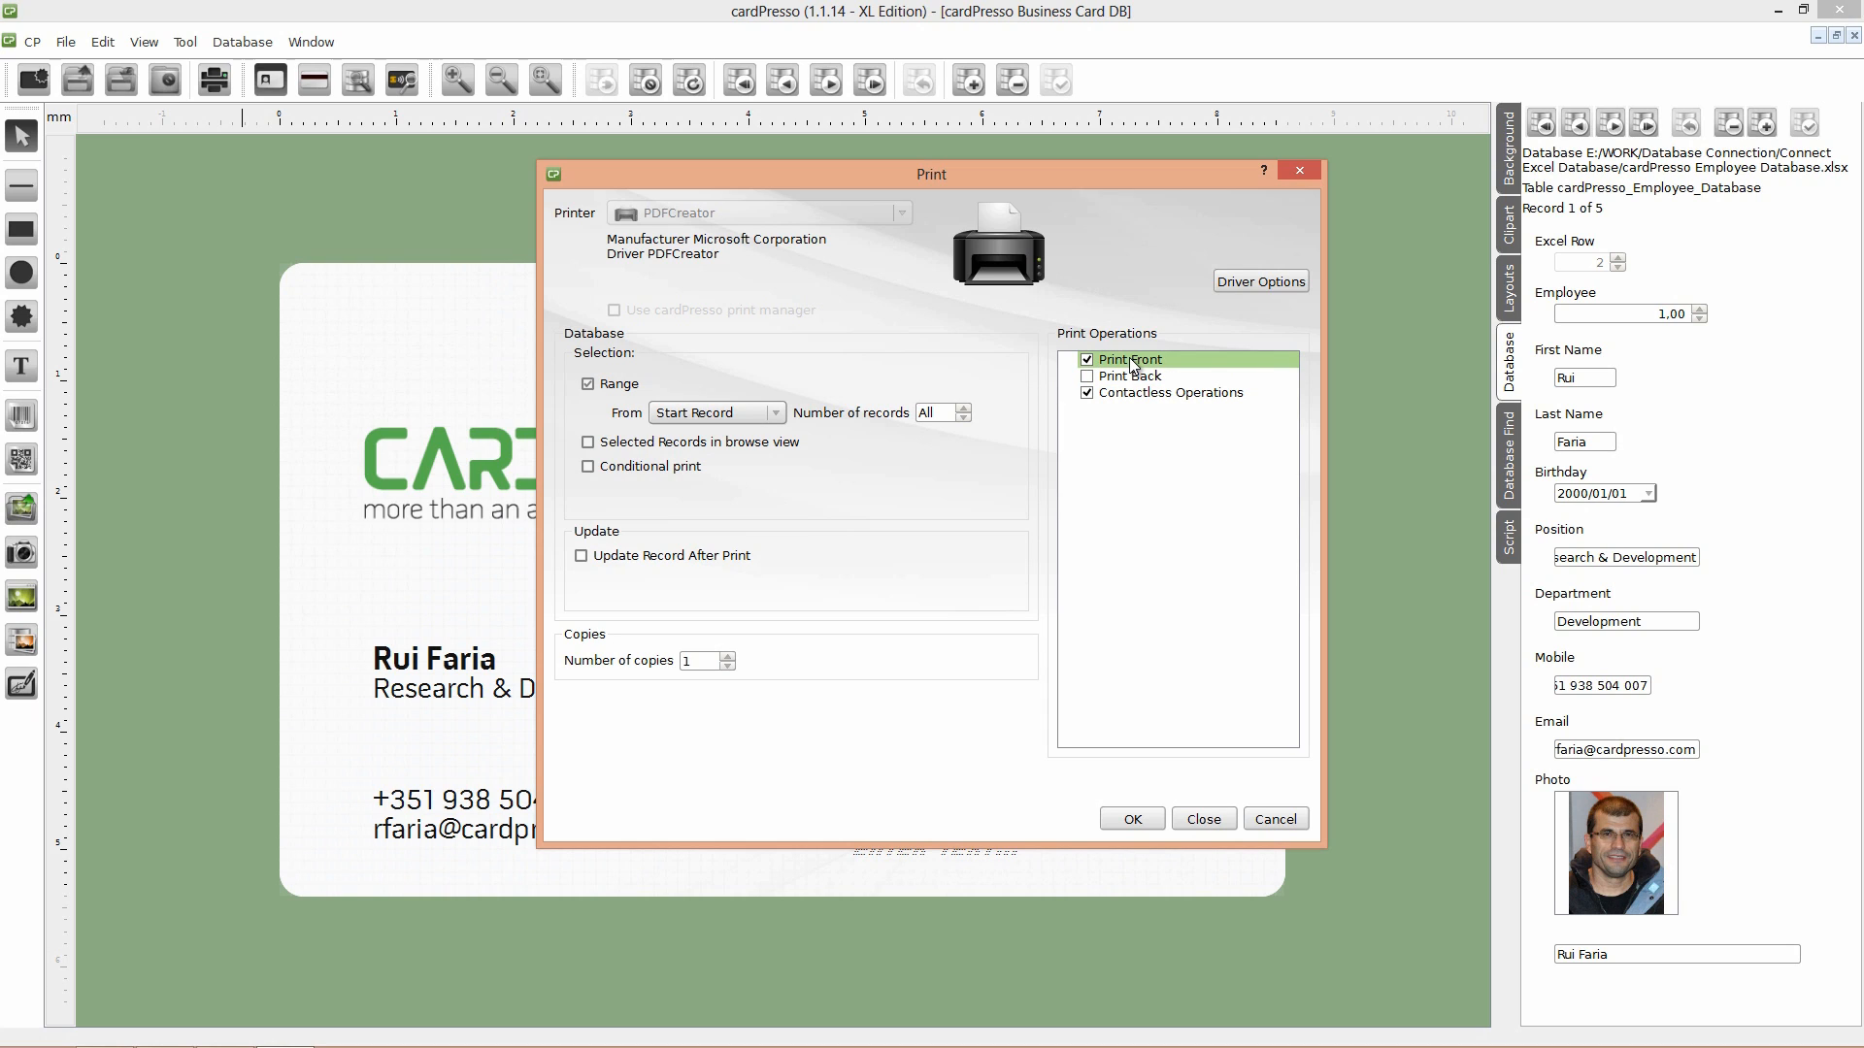
{"action": "left_click", "coordinate": [1169, 392]}
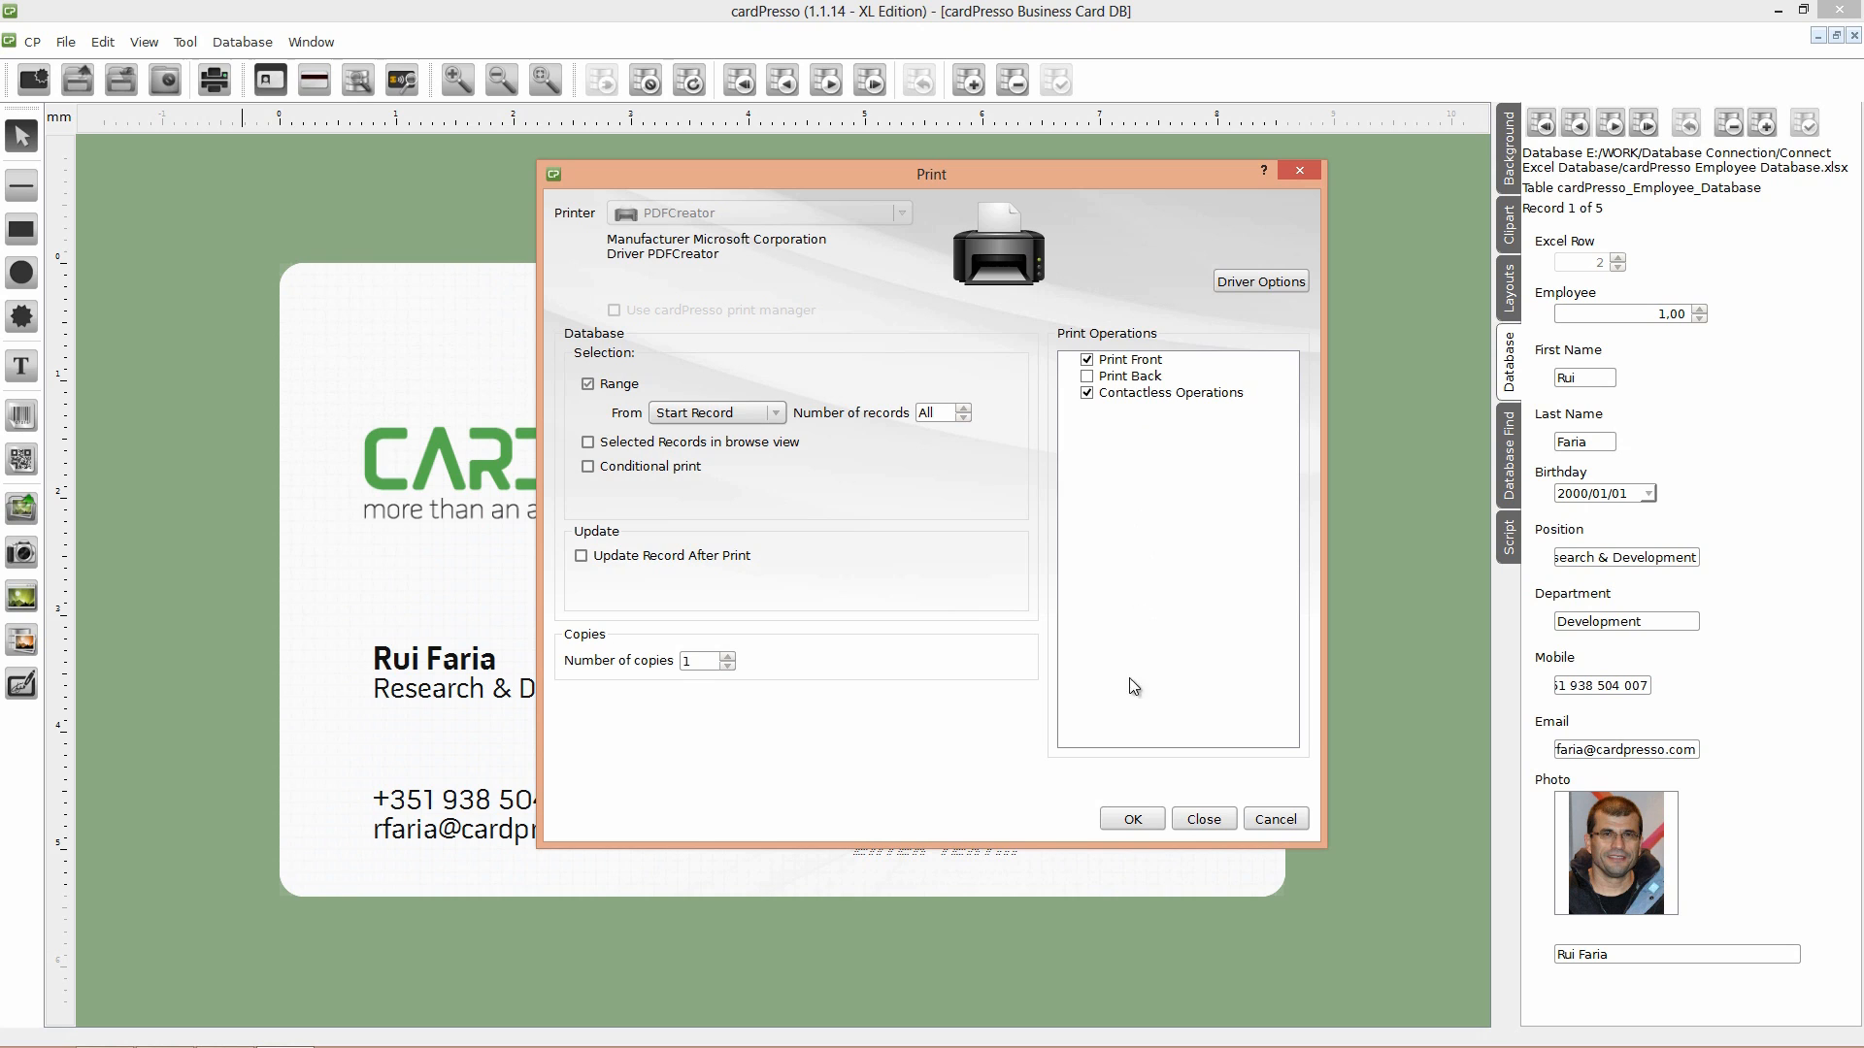
{"action": "left_click", "coordinate": [1128, 818]}
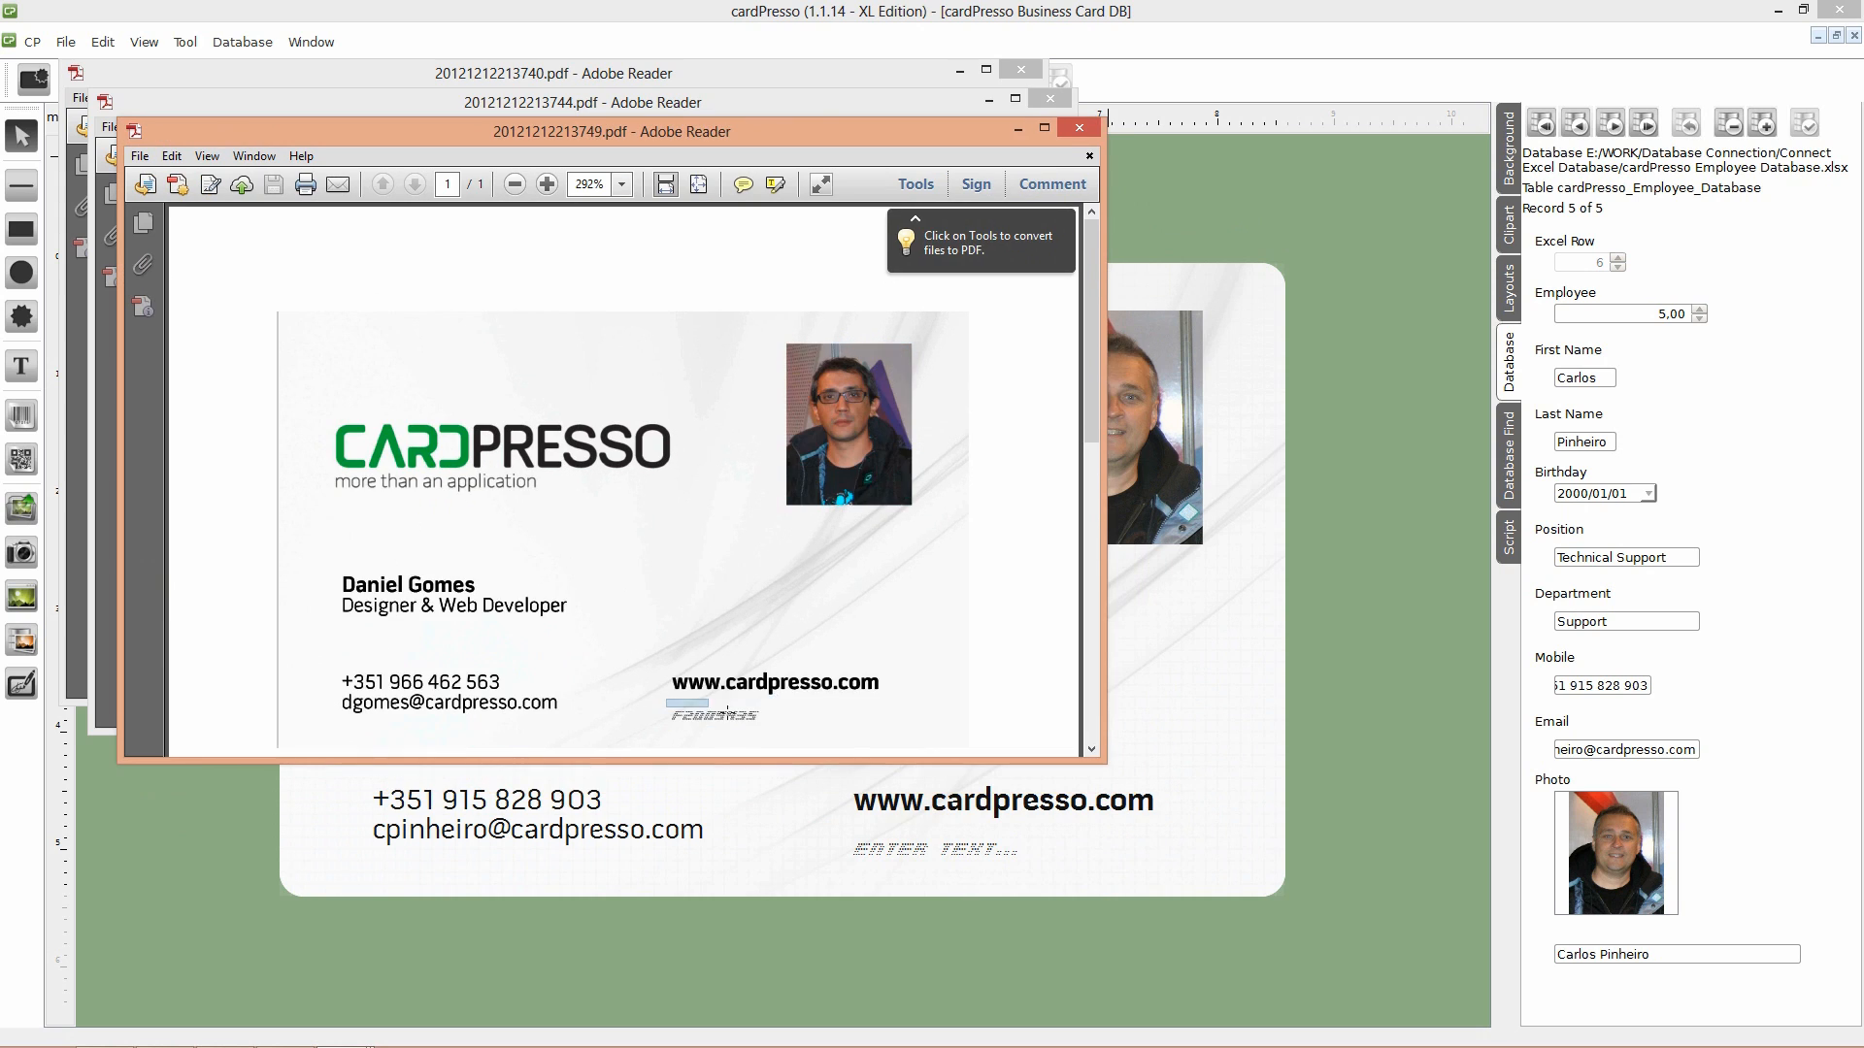
Step: Close the generated card PDFs in Adobe Reader after checking the UID numbers
{"action": "left_click", "coordinate": [1078, 128]}
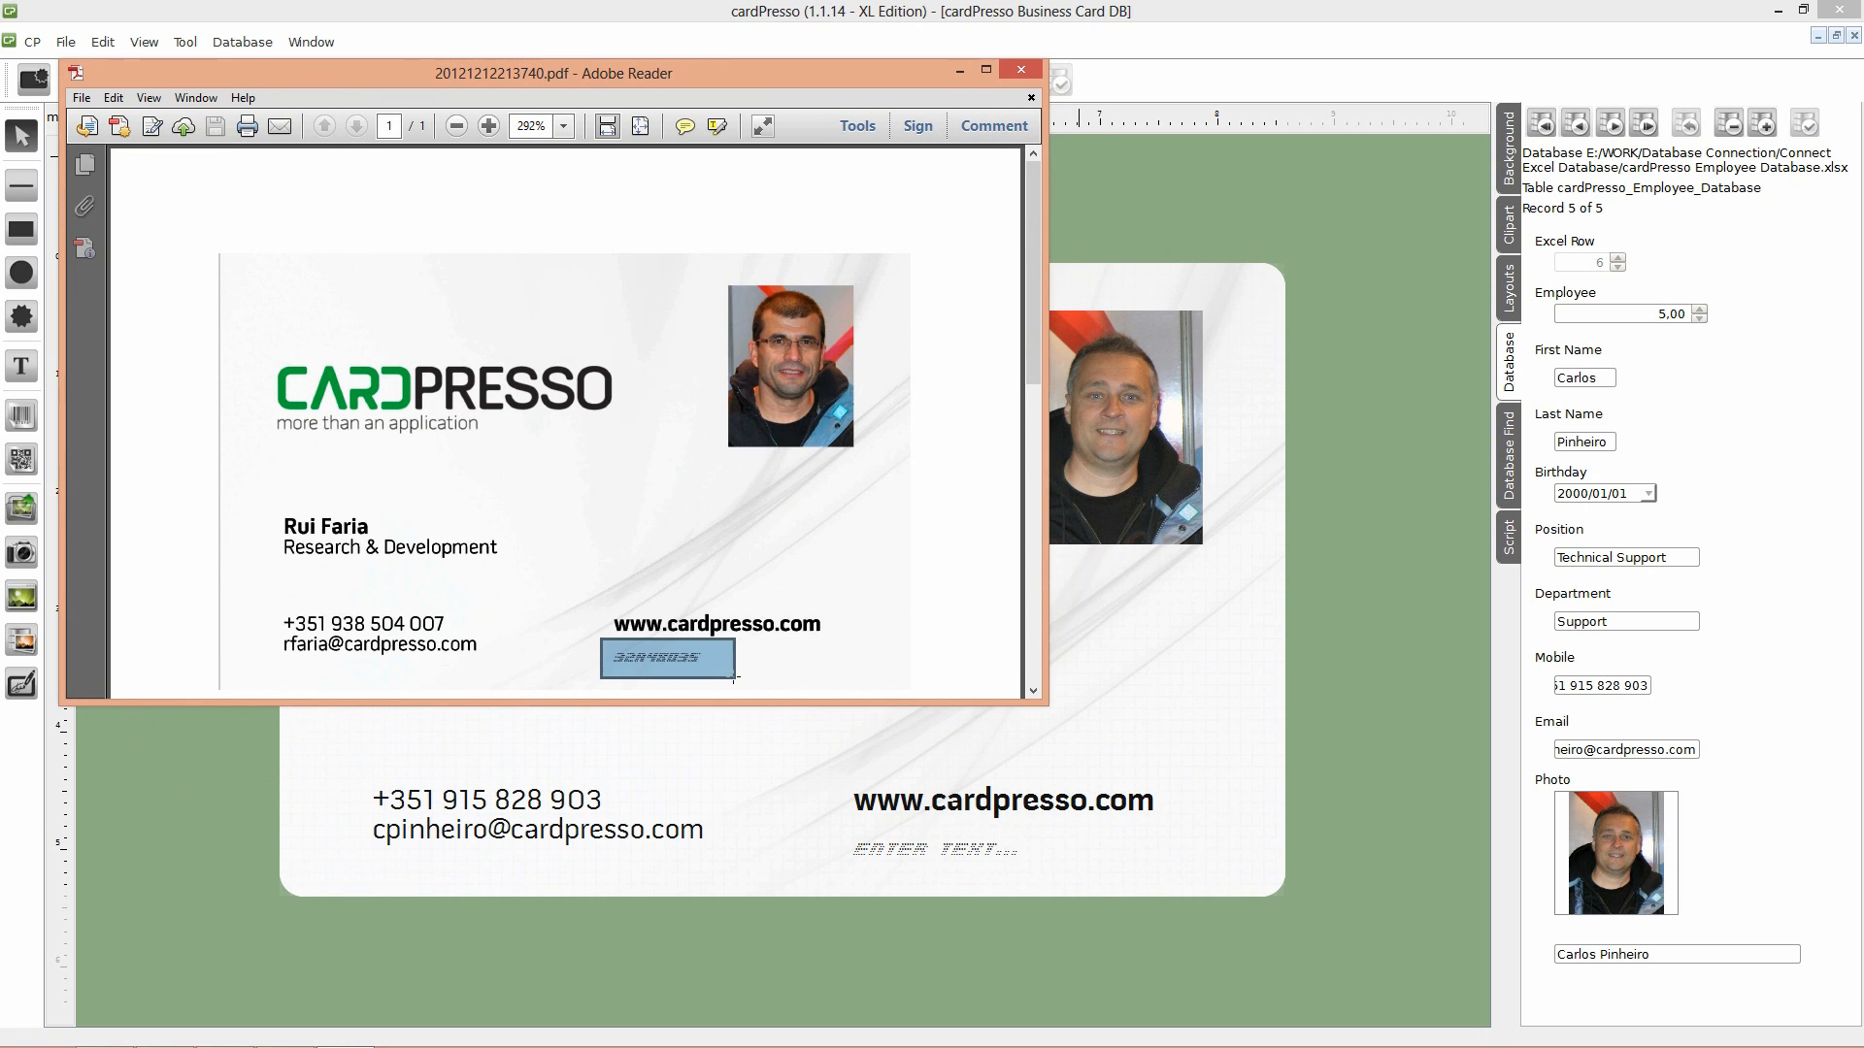
{"action": "left_click", "coordinate": [1020, 70]}
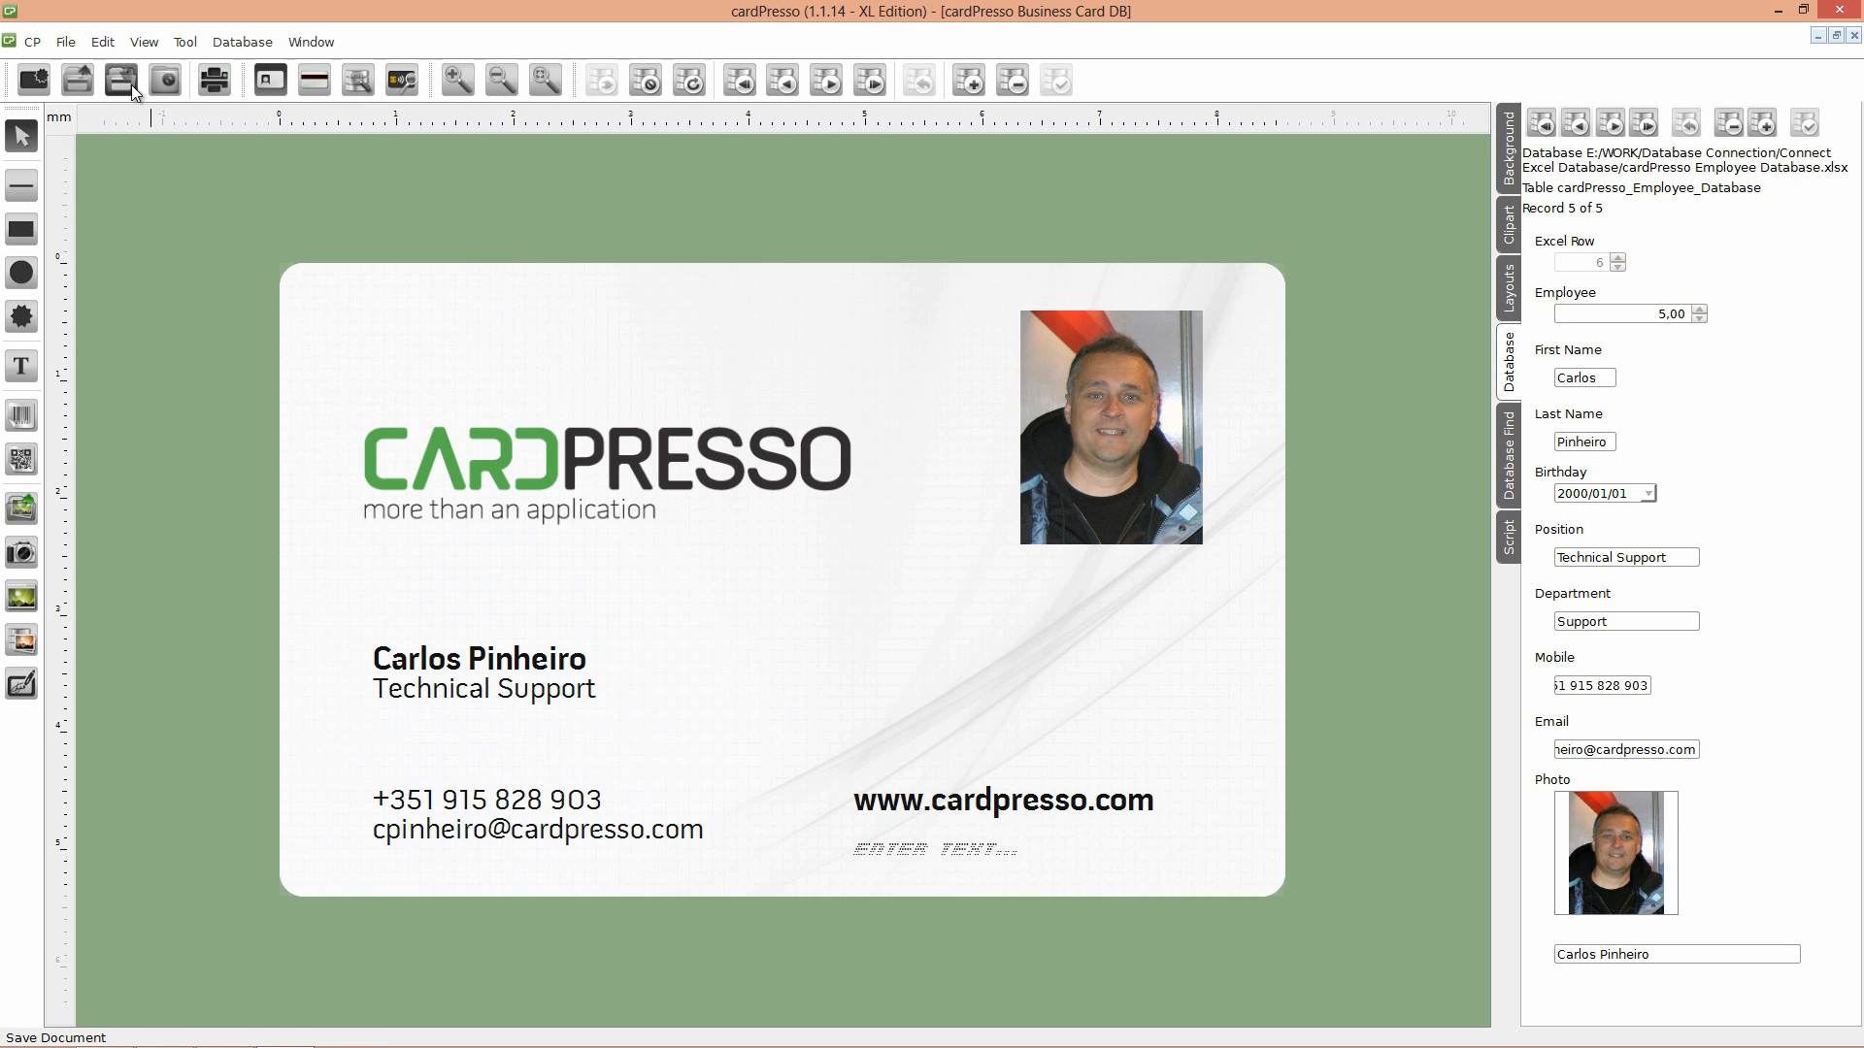
{"action": "mouse_move", "coordinate": [118, 78]}
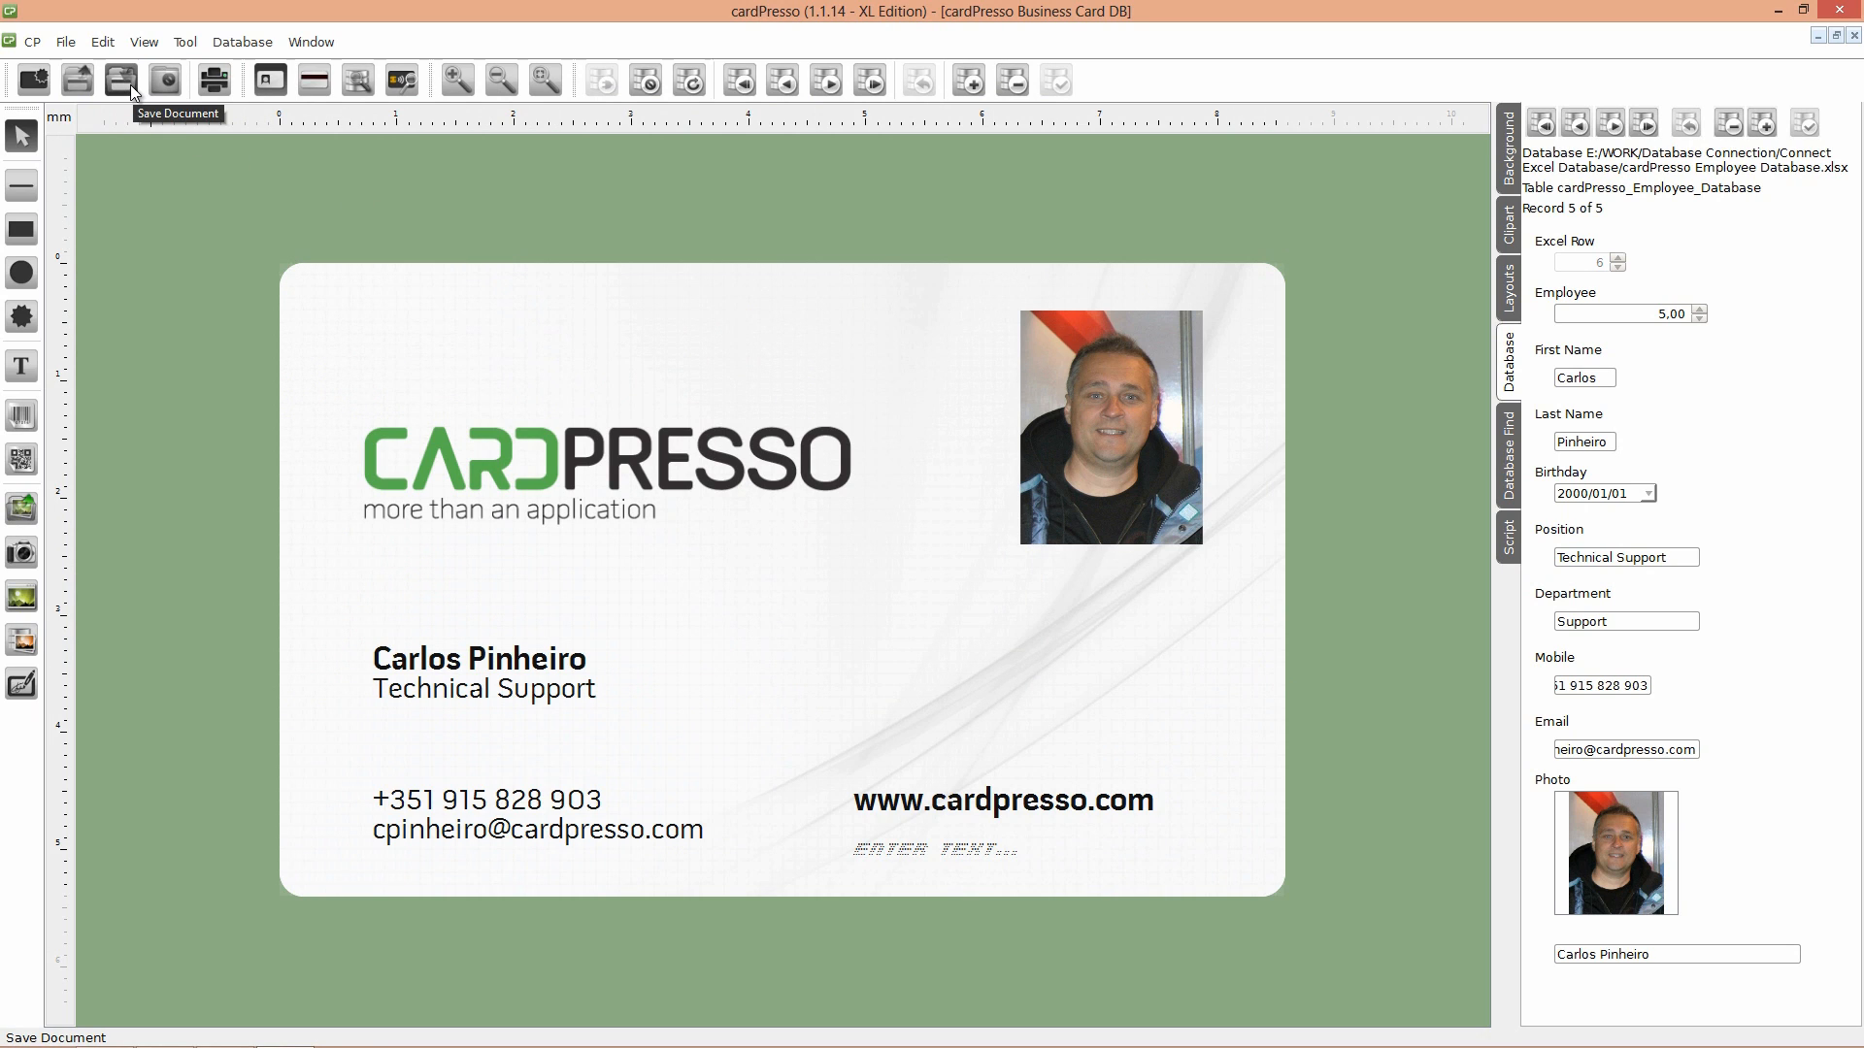
{"action": "mouse_move", "coordinate": [537, 452]}
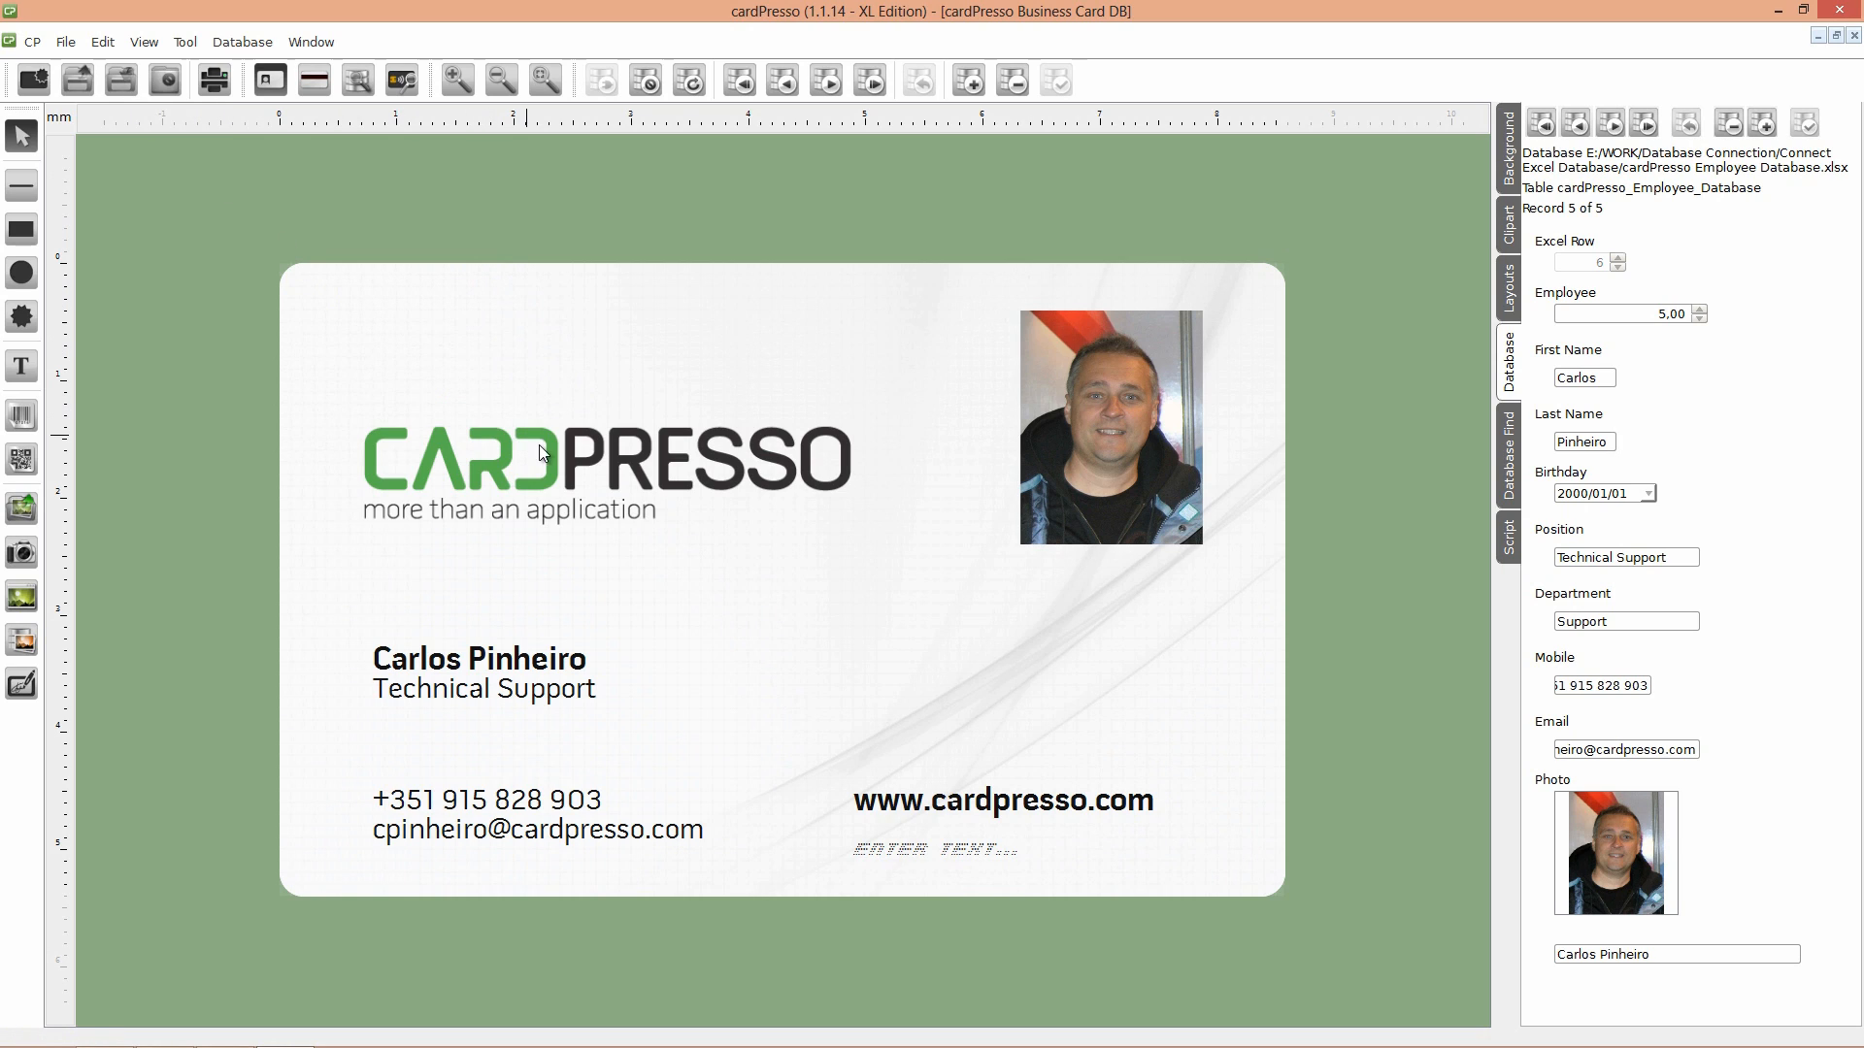